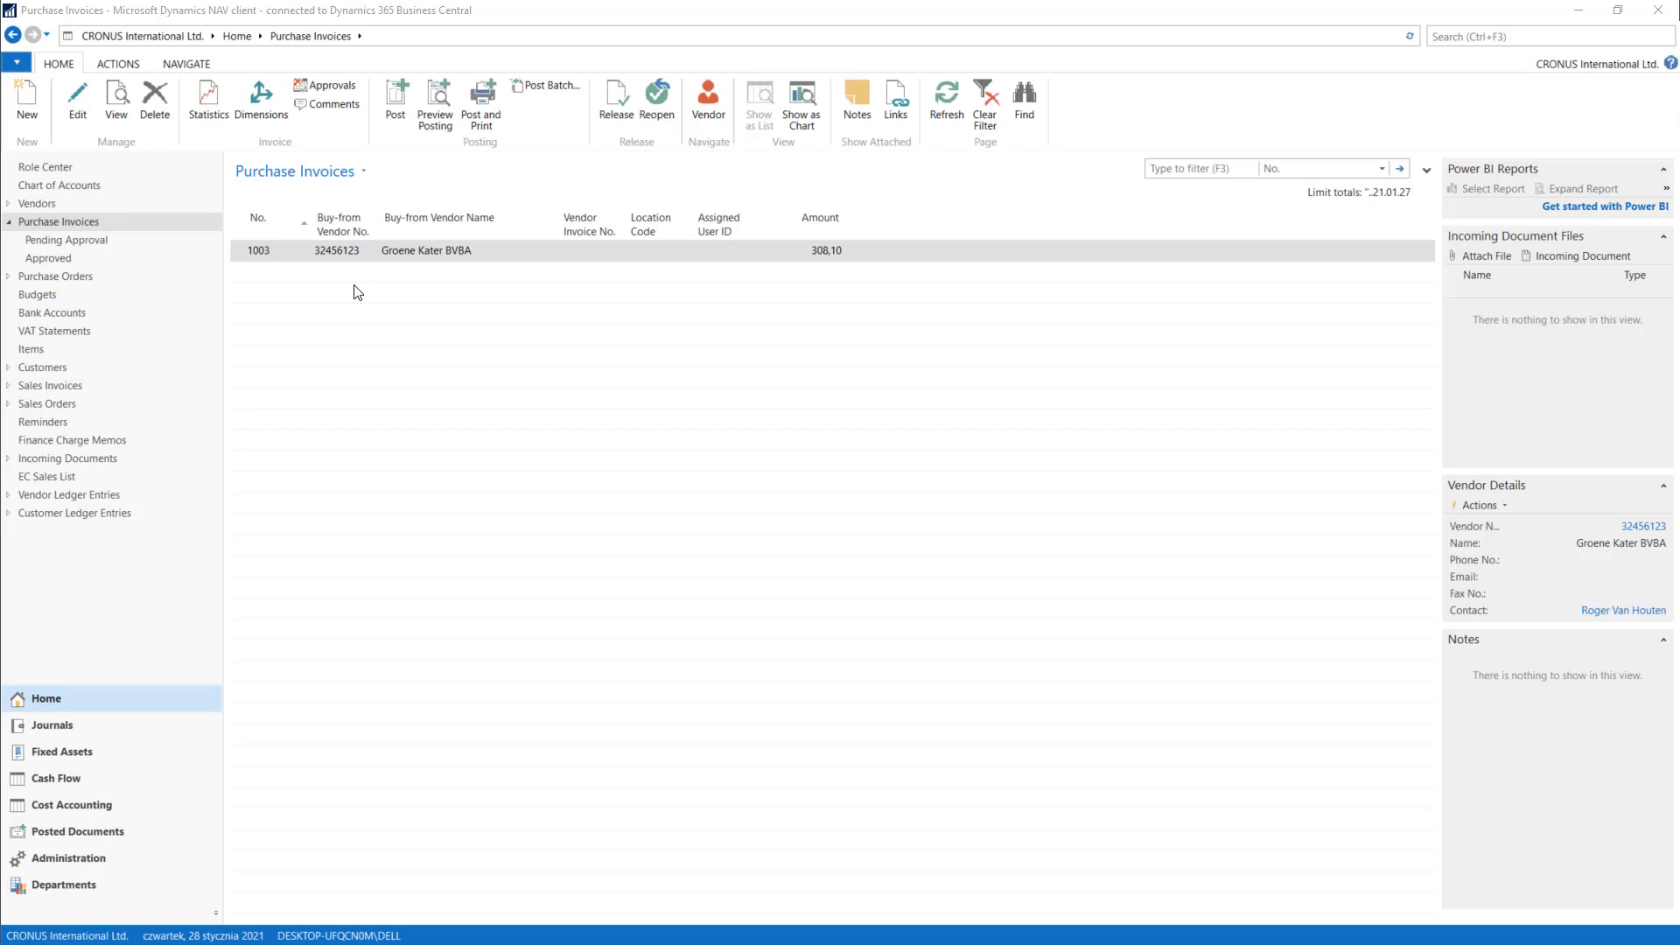
mouse_move(75, 97)
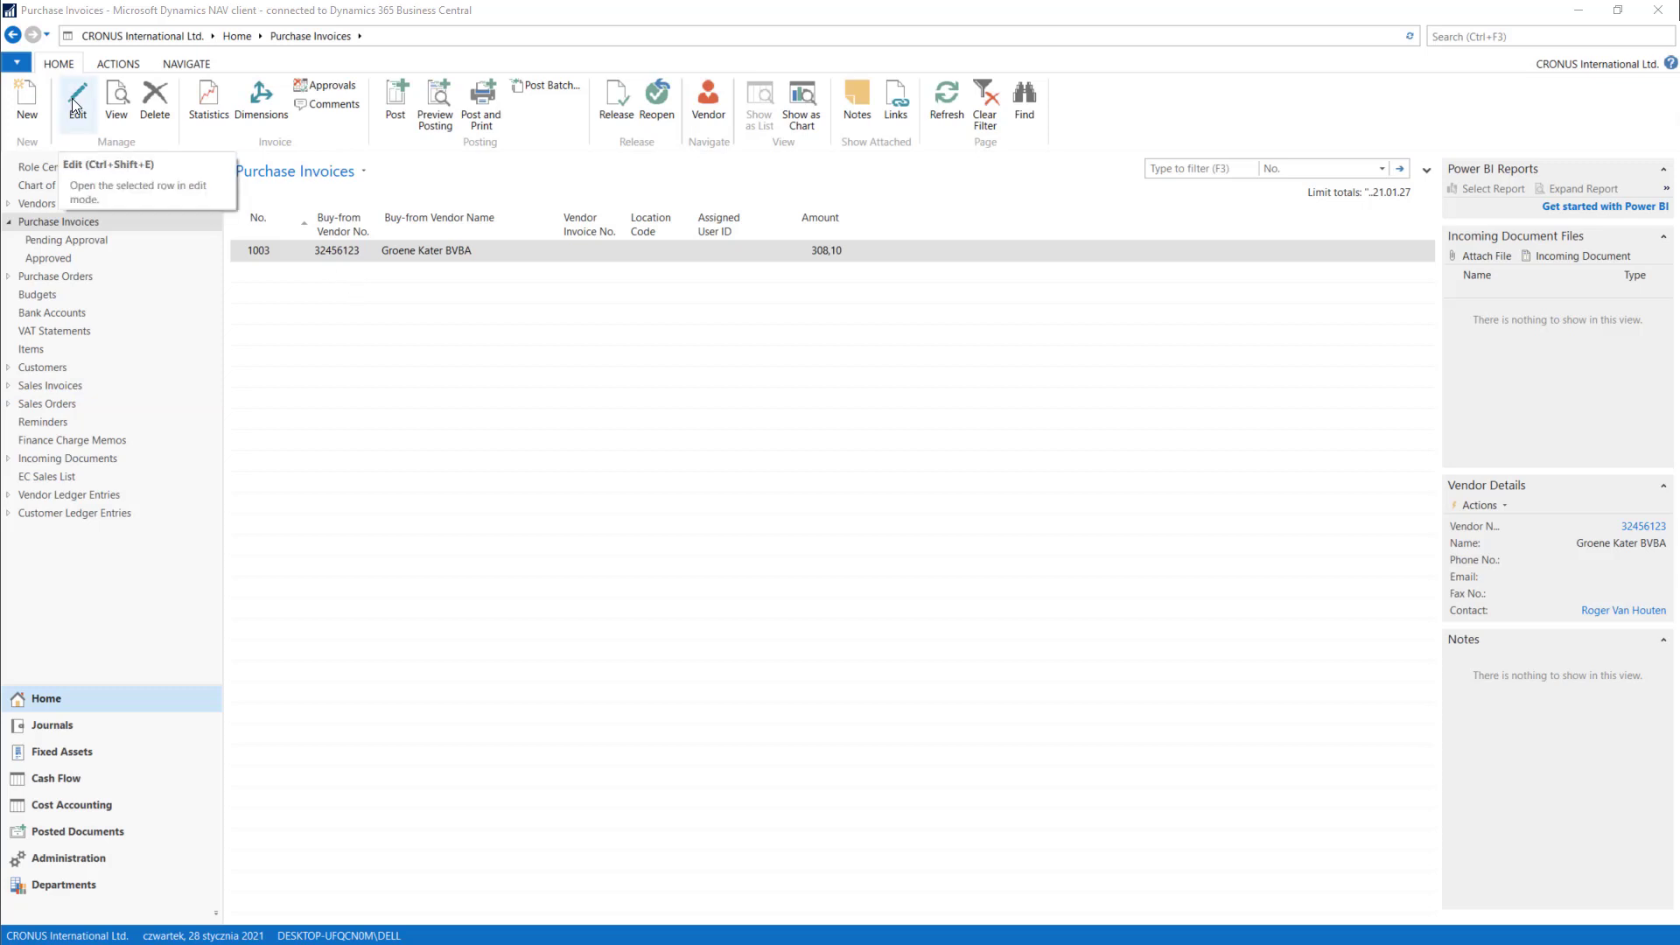
Step: Open purchase invoice 1003 for Groene Kater BVBA for editing
click(75, 97)
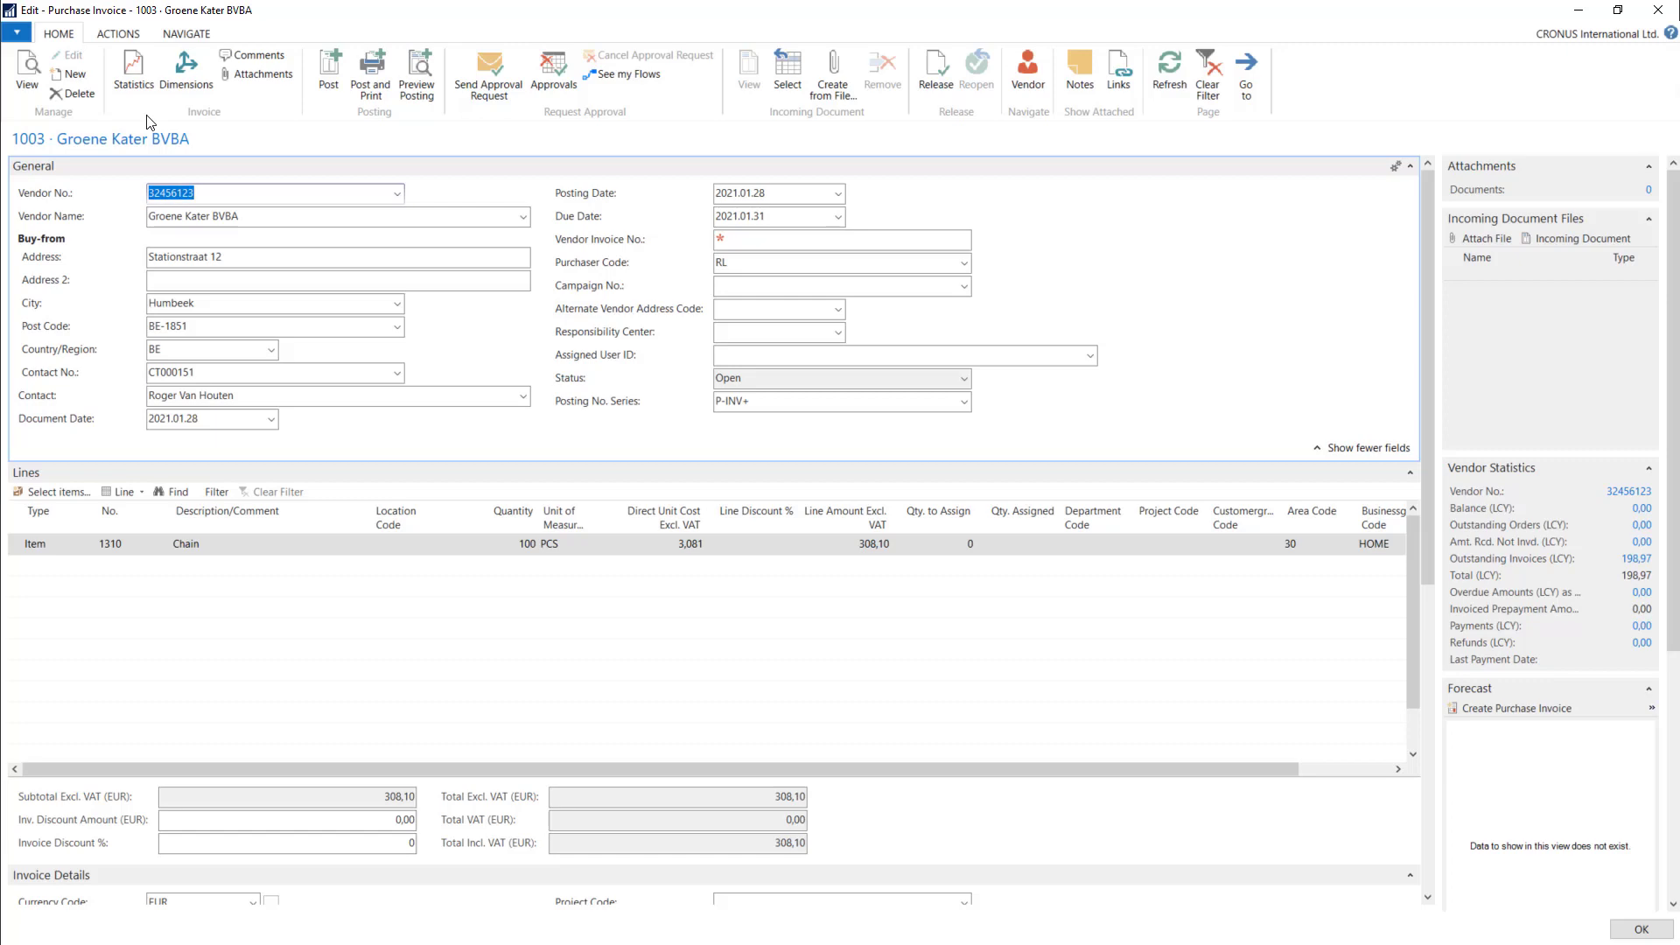
Step: Create new purchase invoice 1008 and show its Actions functions
click(70, 74)
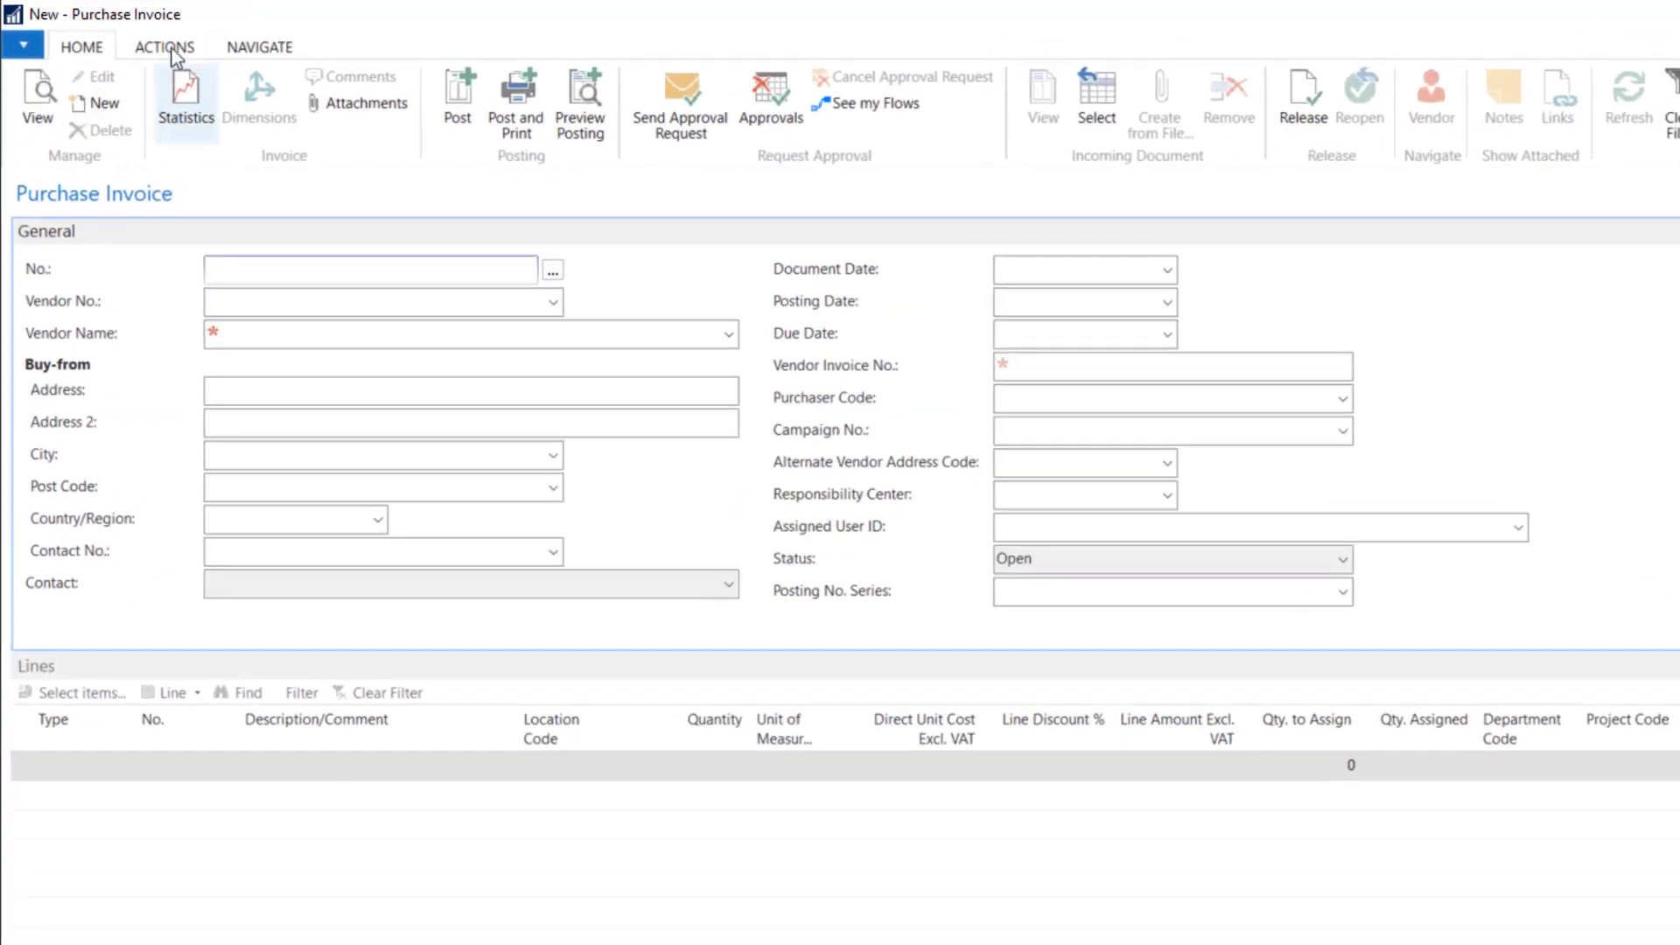
click(179, 51)
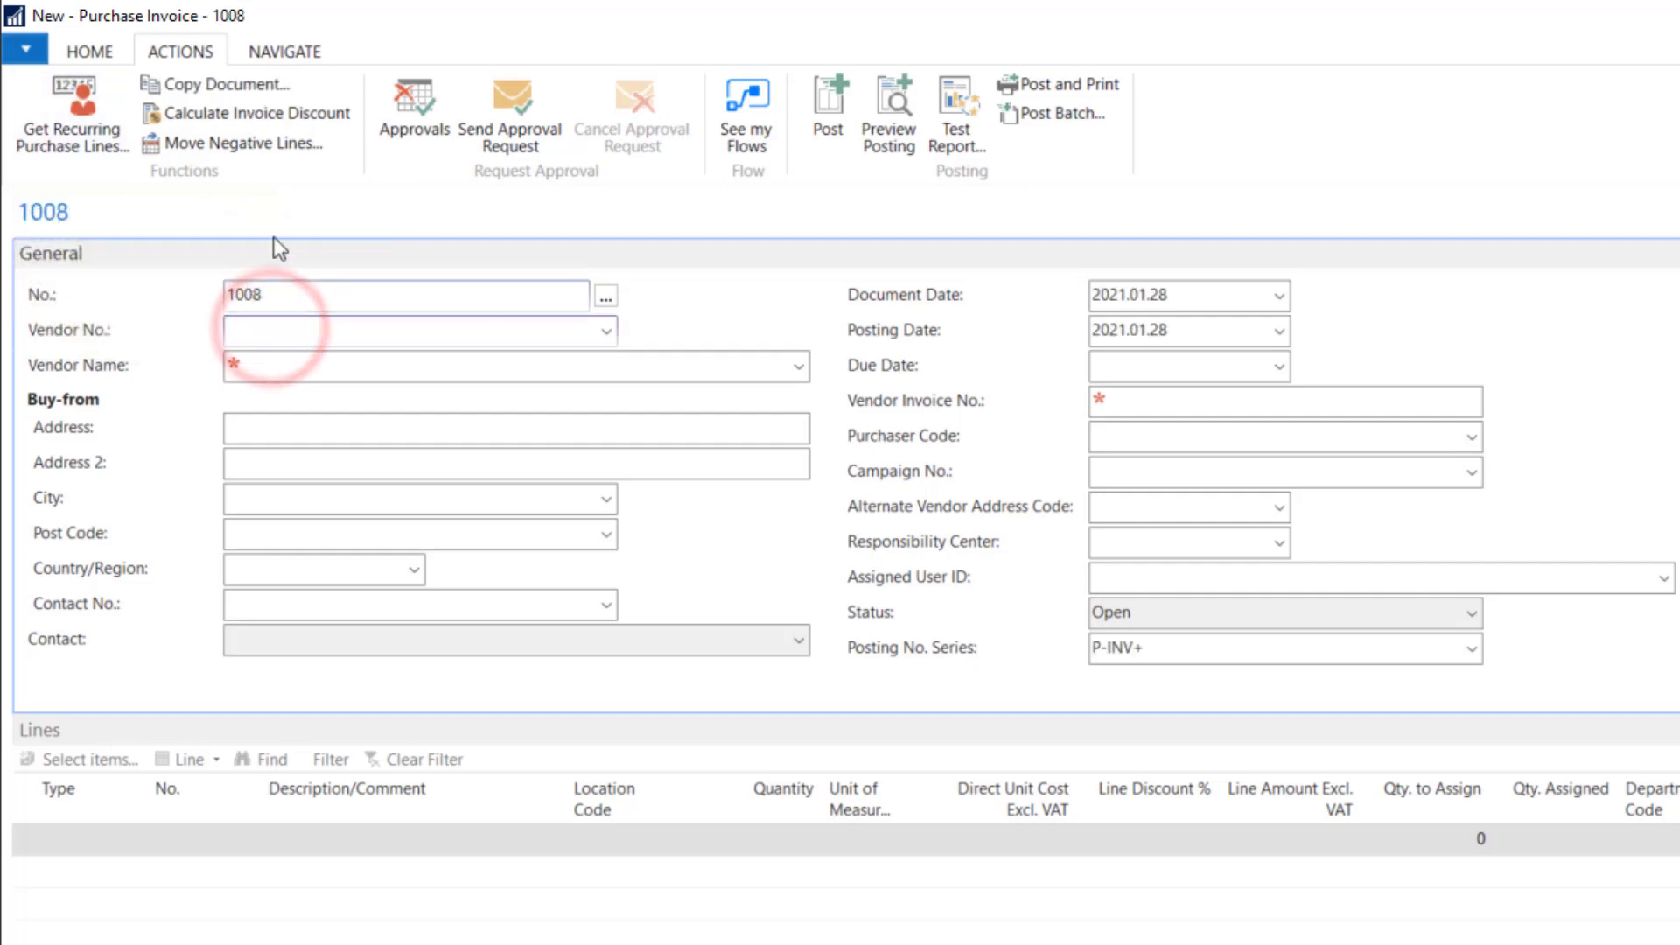
mouse_move(213, 84)
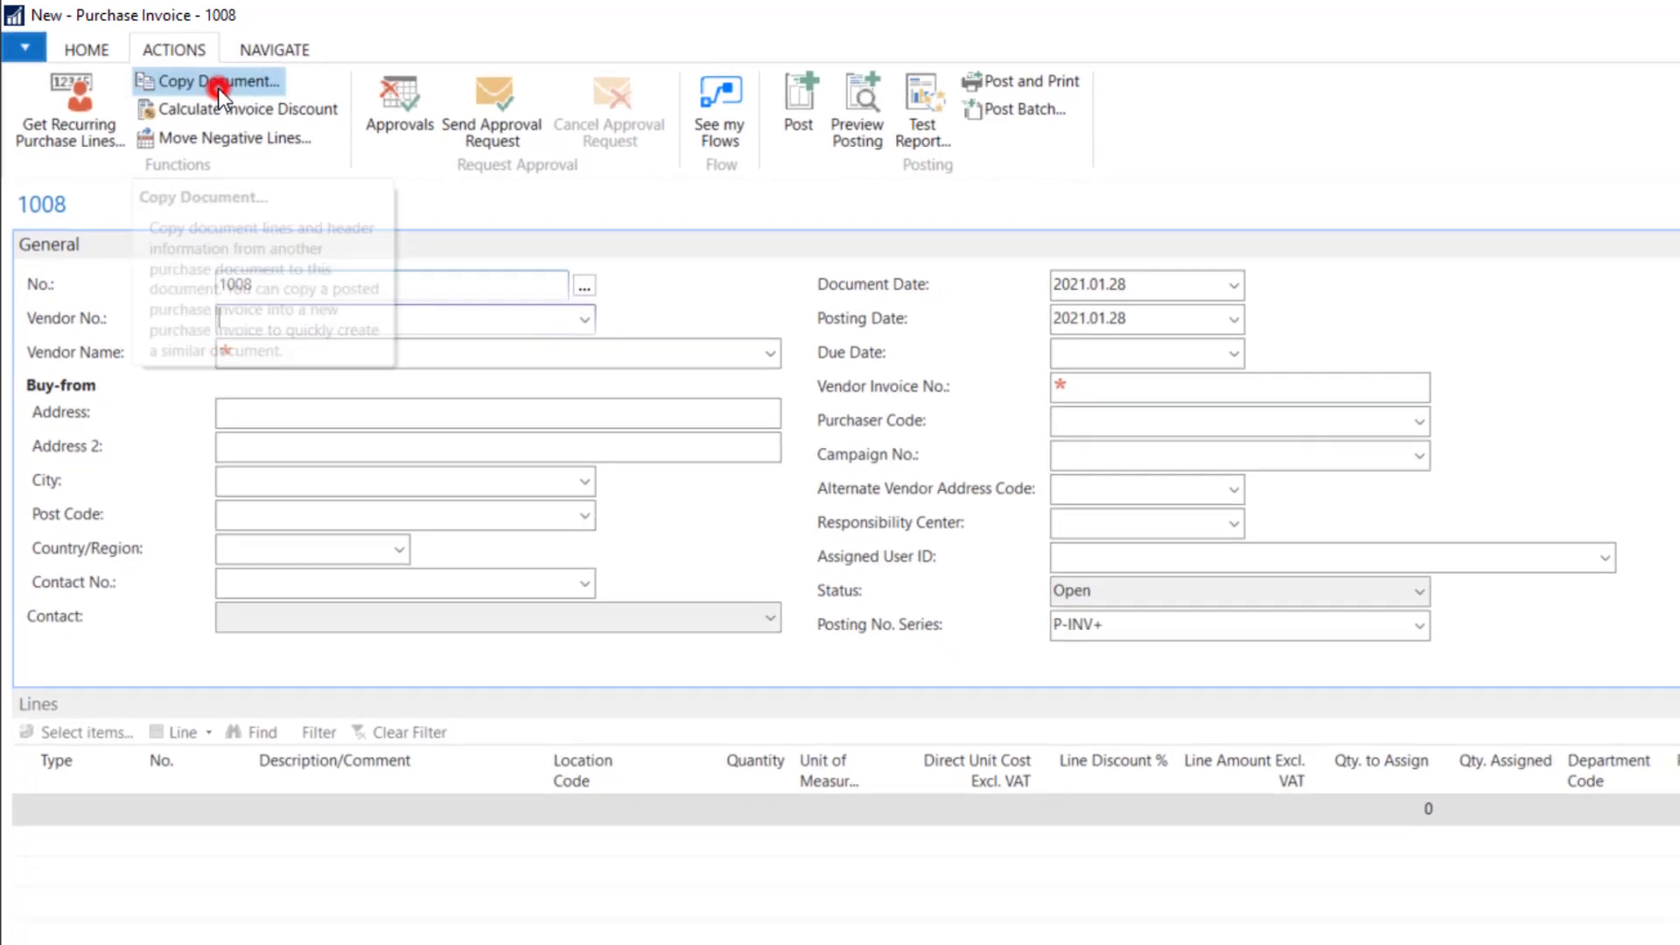
Step: Start Copy Document for invoice 1008 with document type Posted Invoice
click(215, 83)
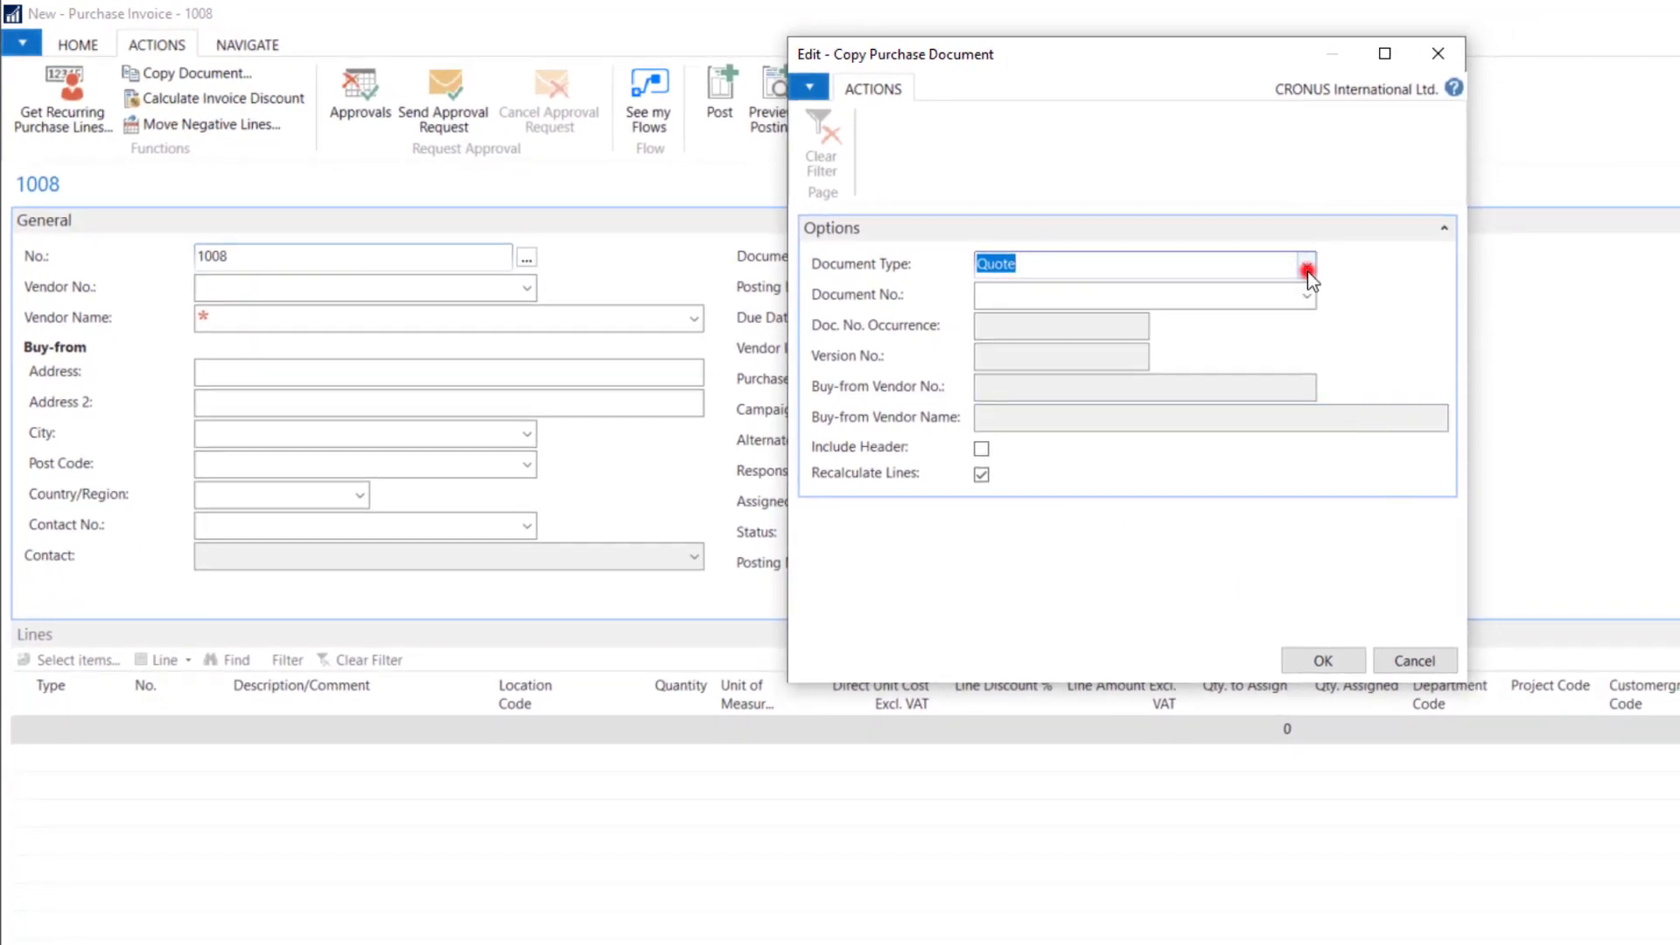
click(1305, 264)
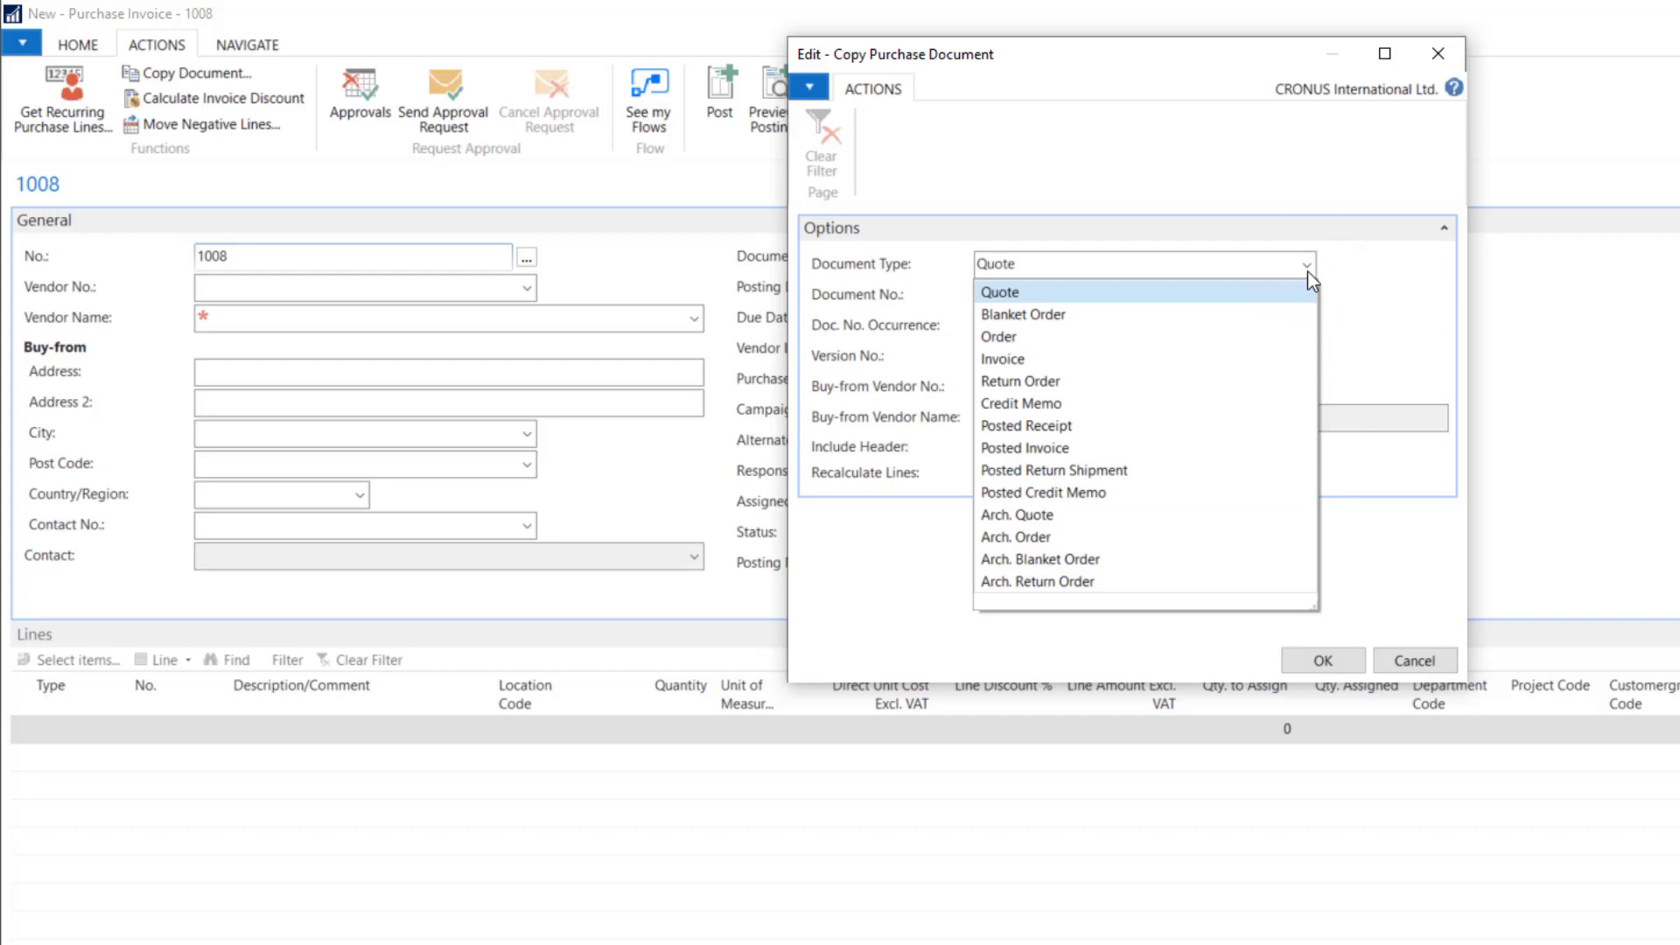
mouse_move(1031, 581)
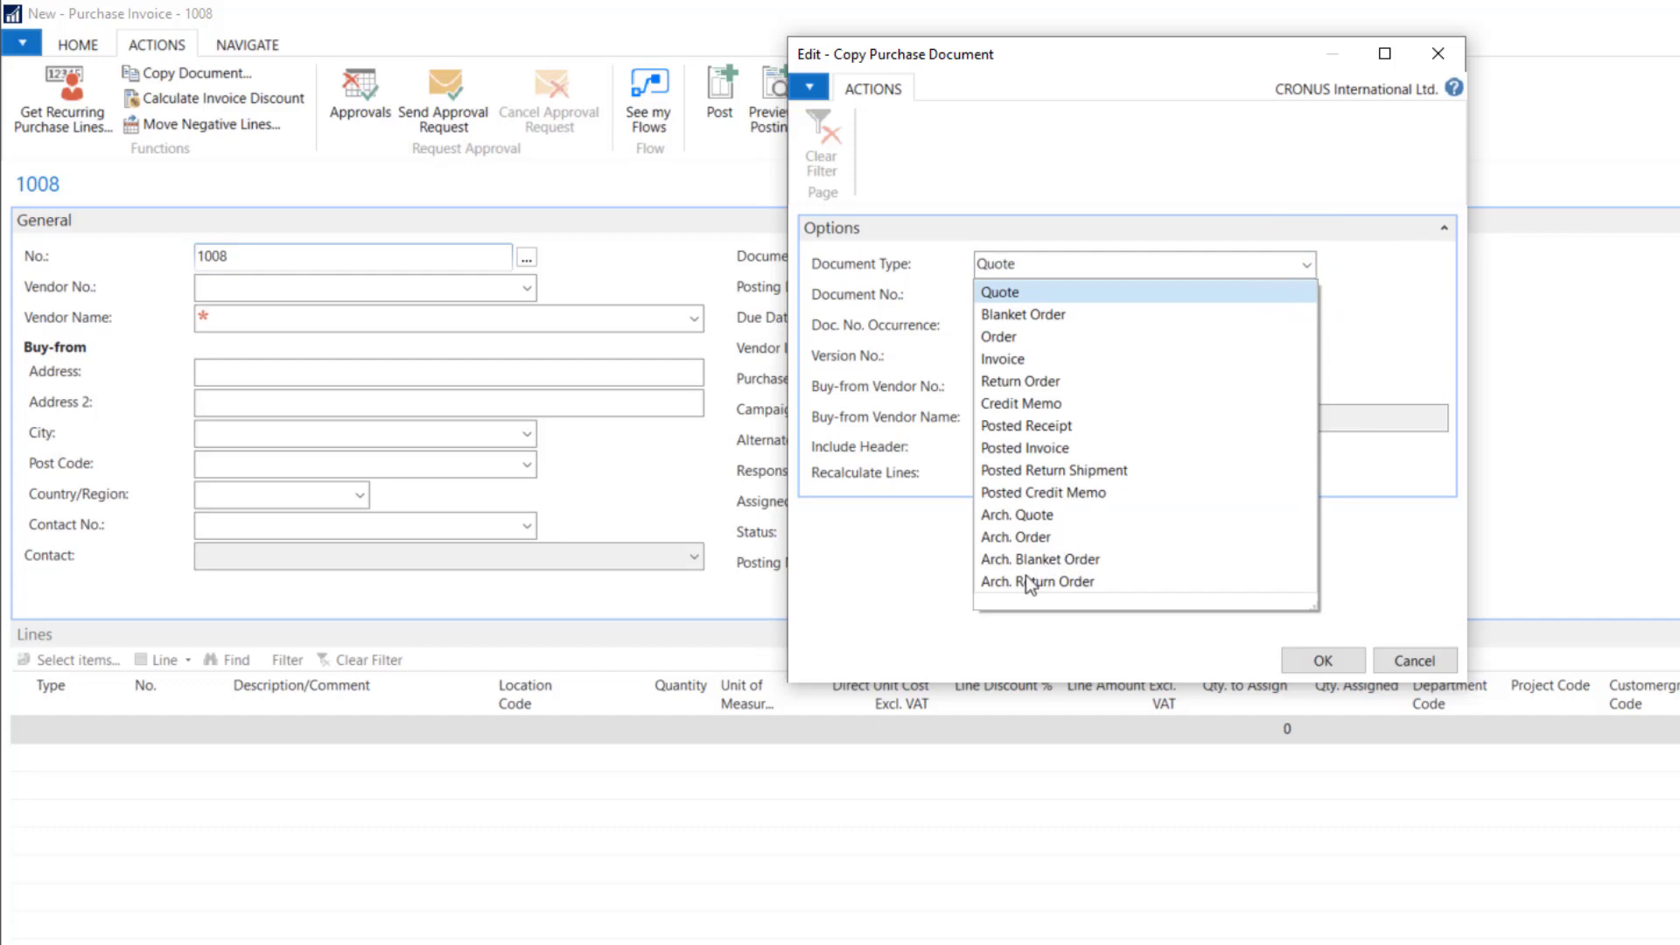
mouse_move(1038, 581)
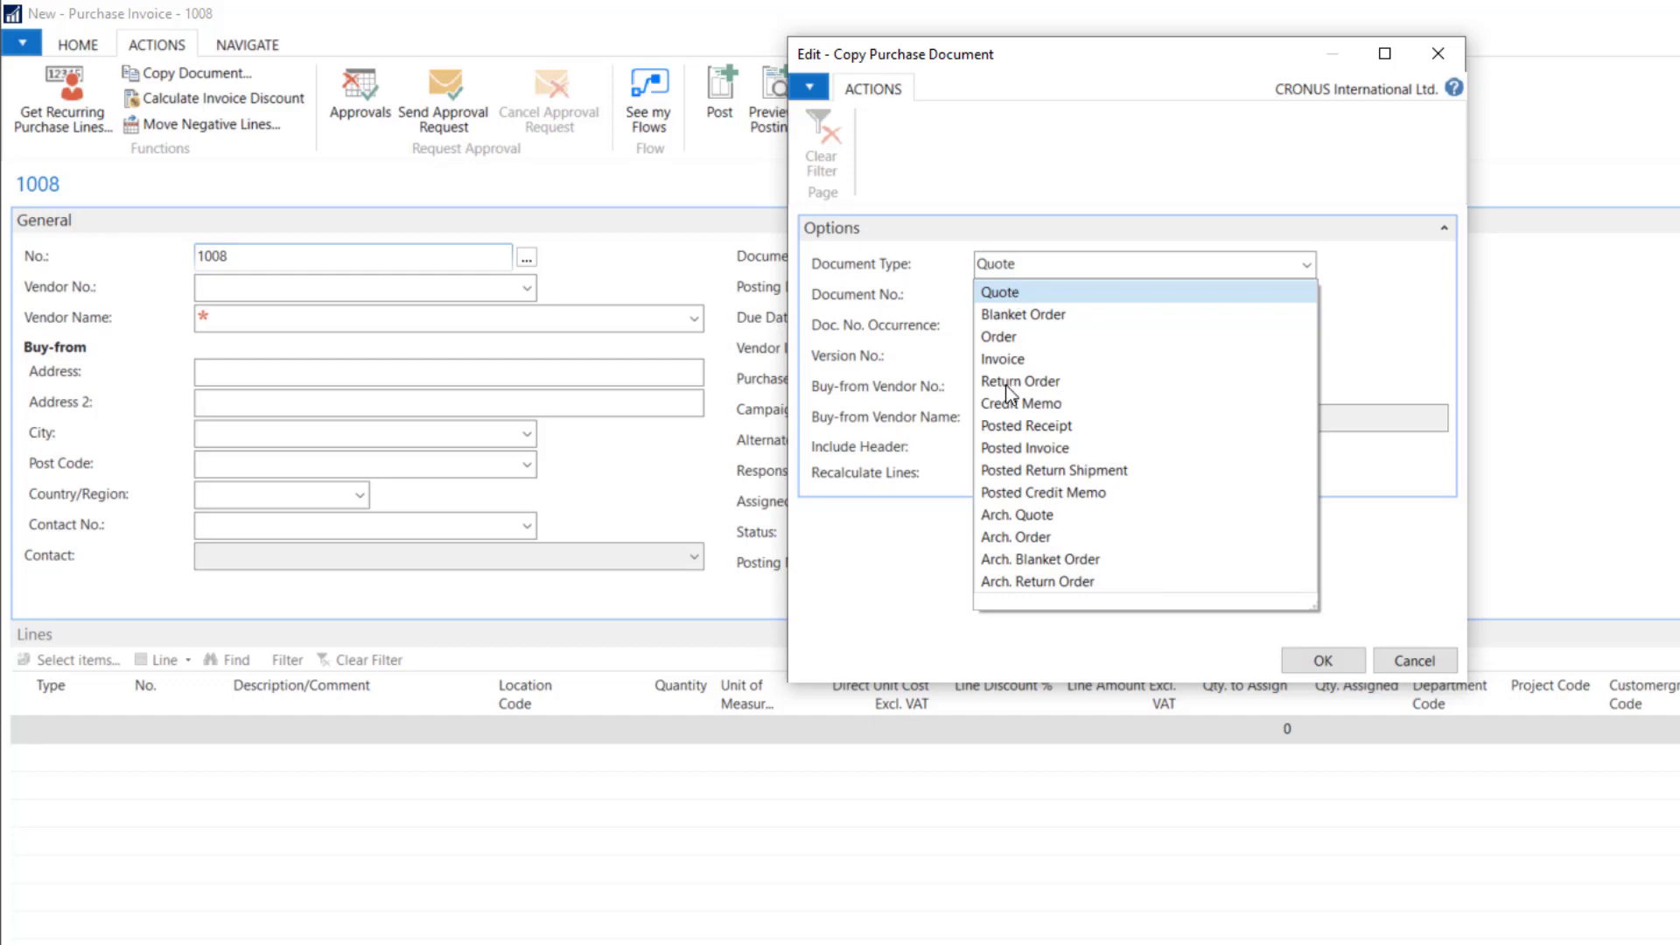
mouse_move(1015, 404)
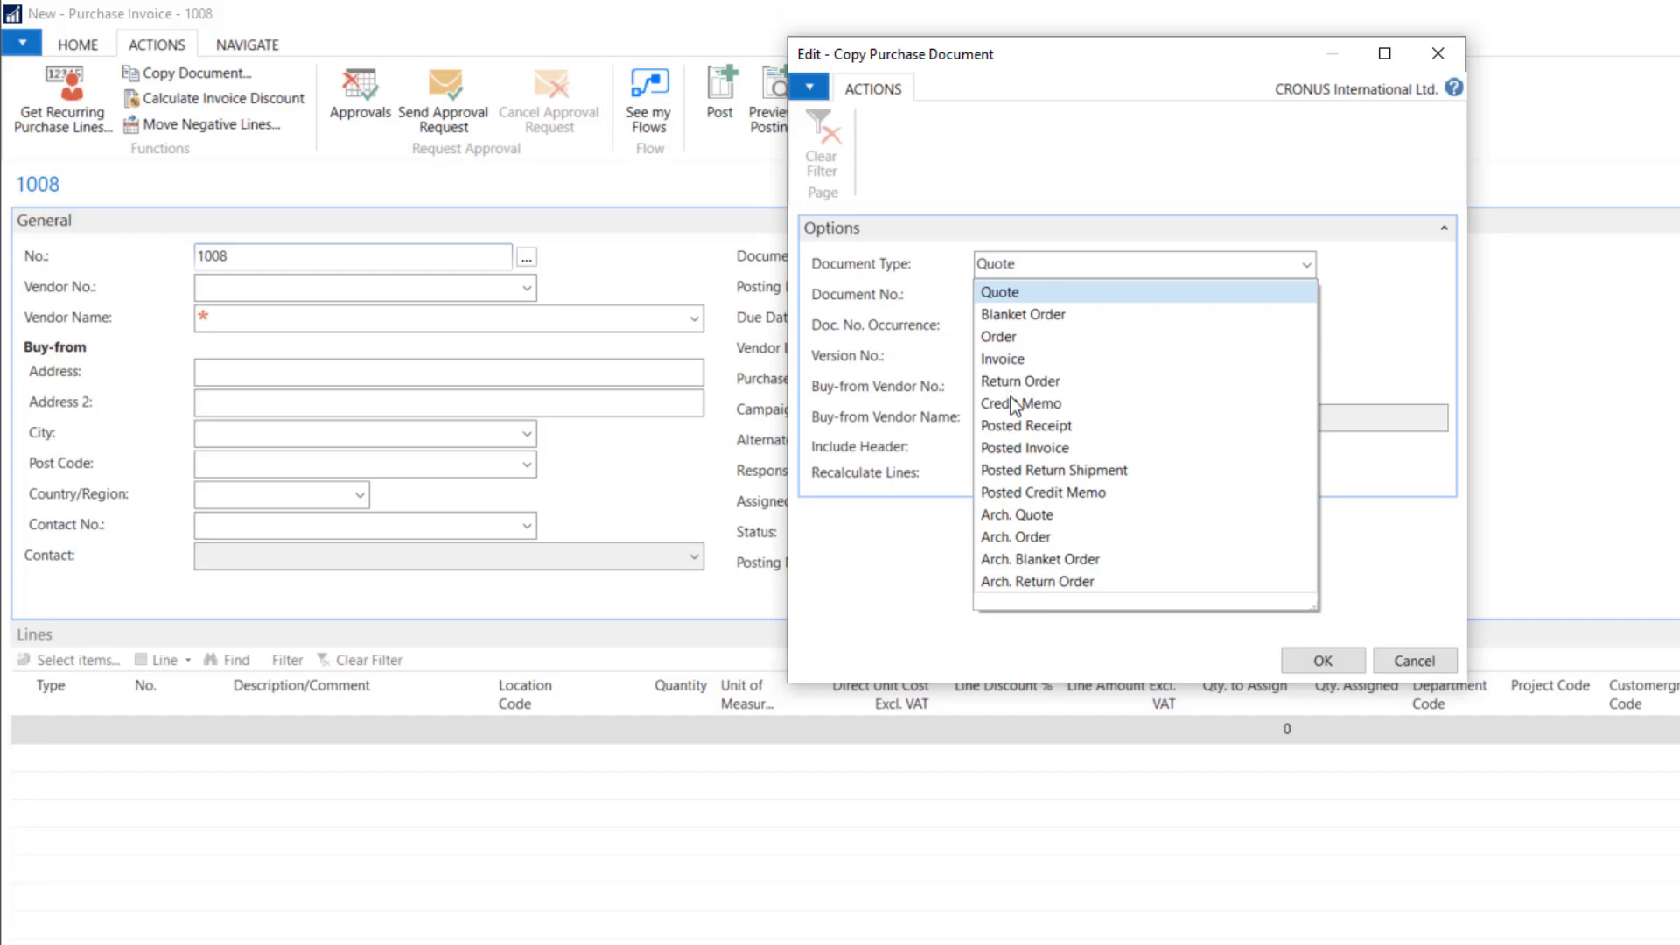
mouse_move(1034, 459)
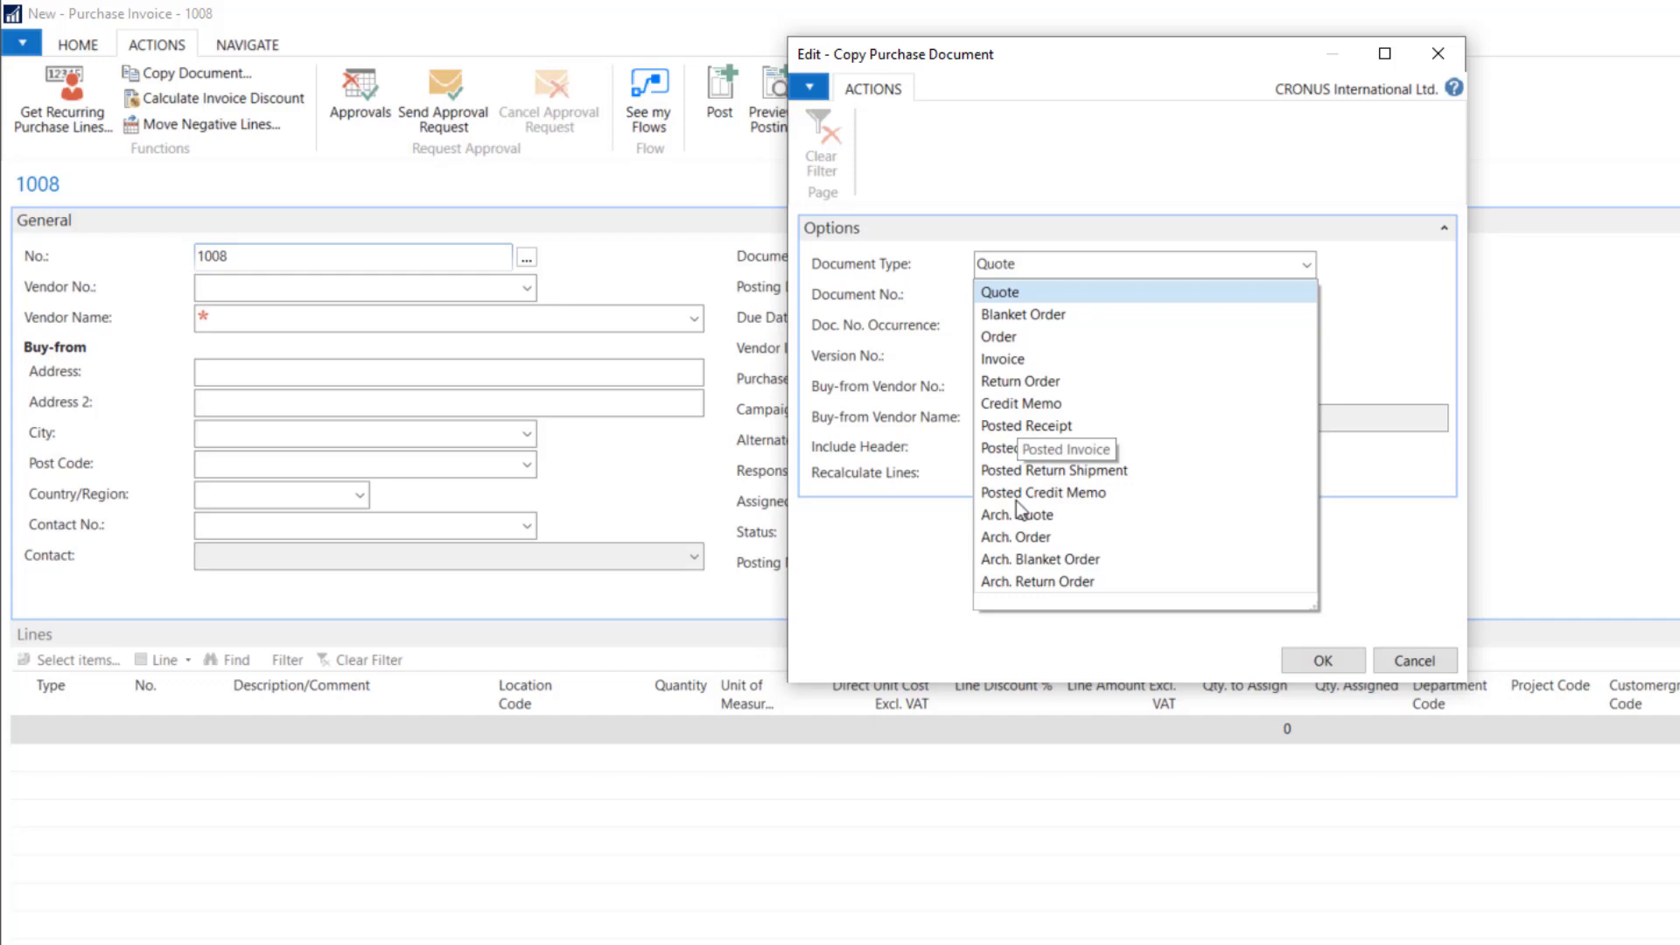
mouse_move(1066, 521)
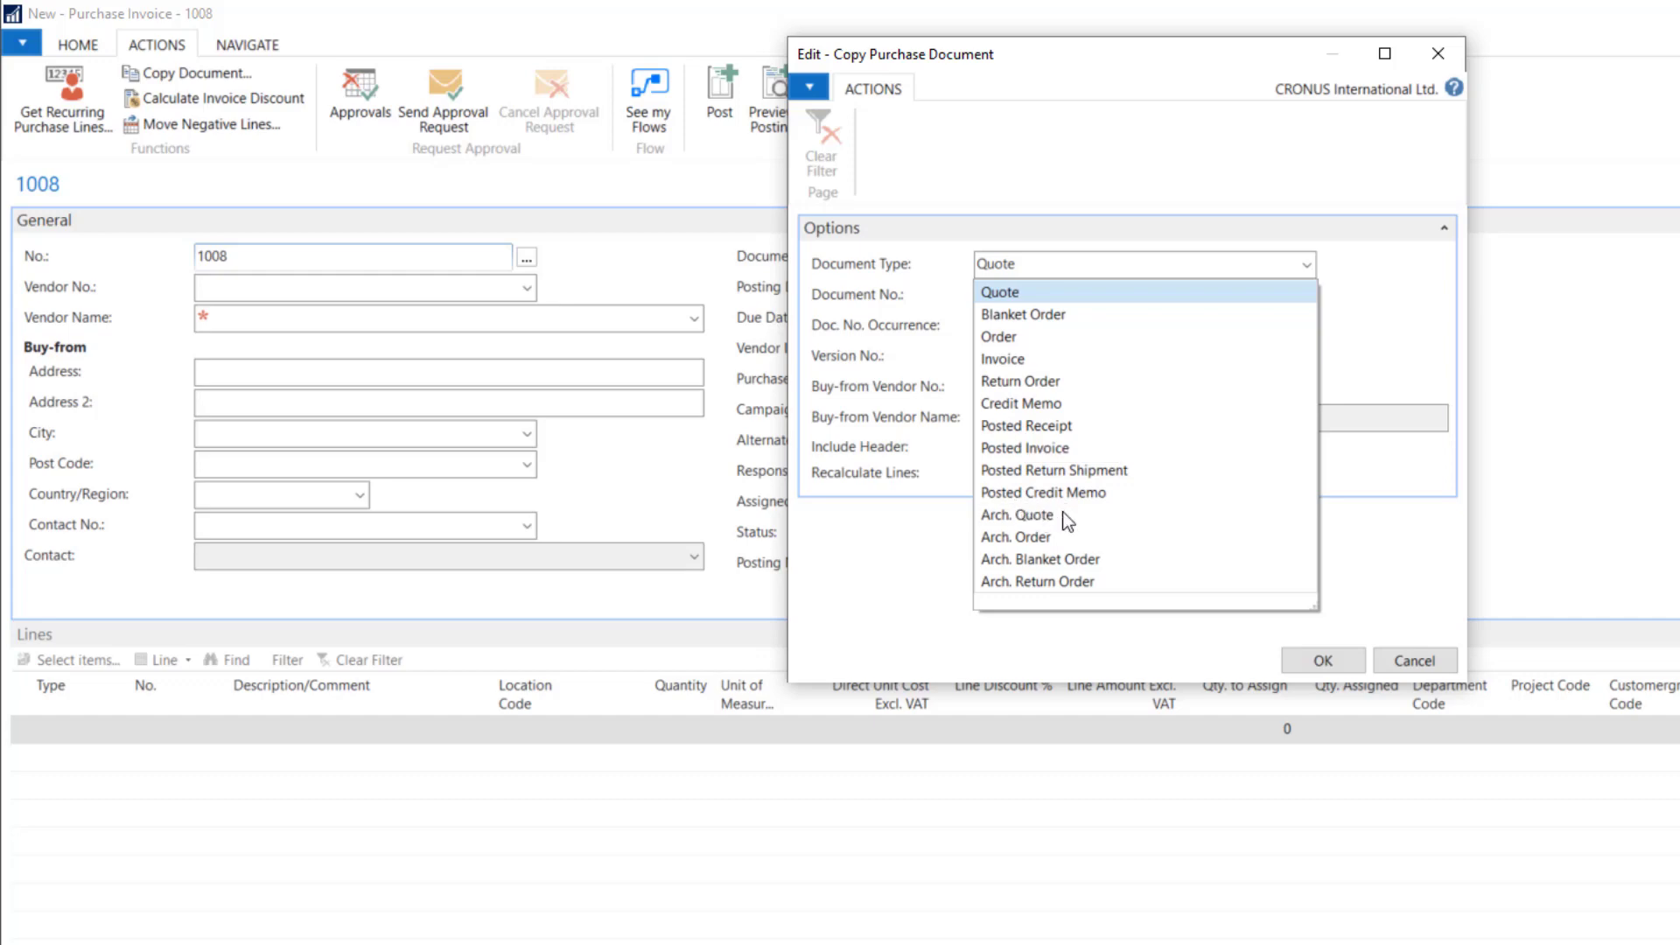
mouse_move(1015, 519)
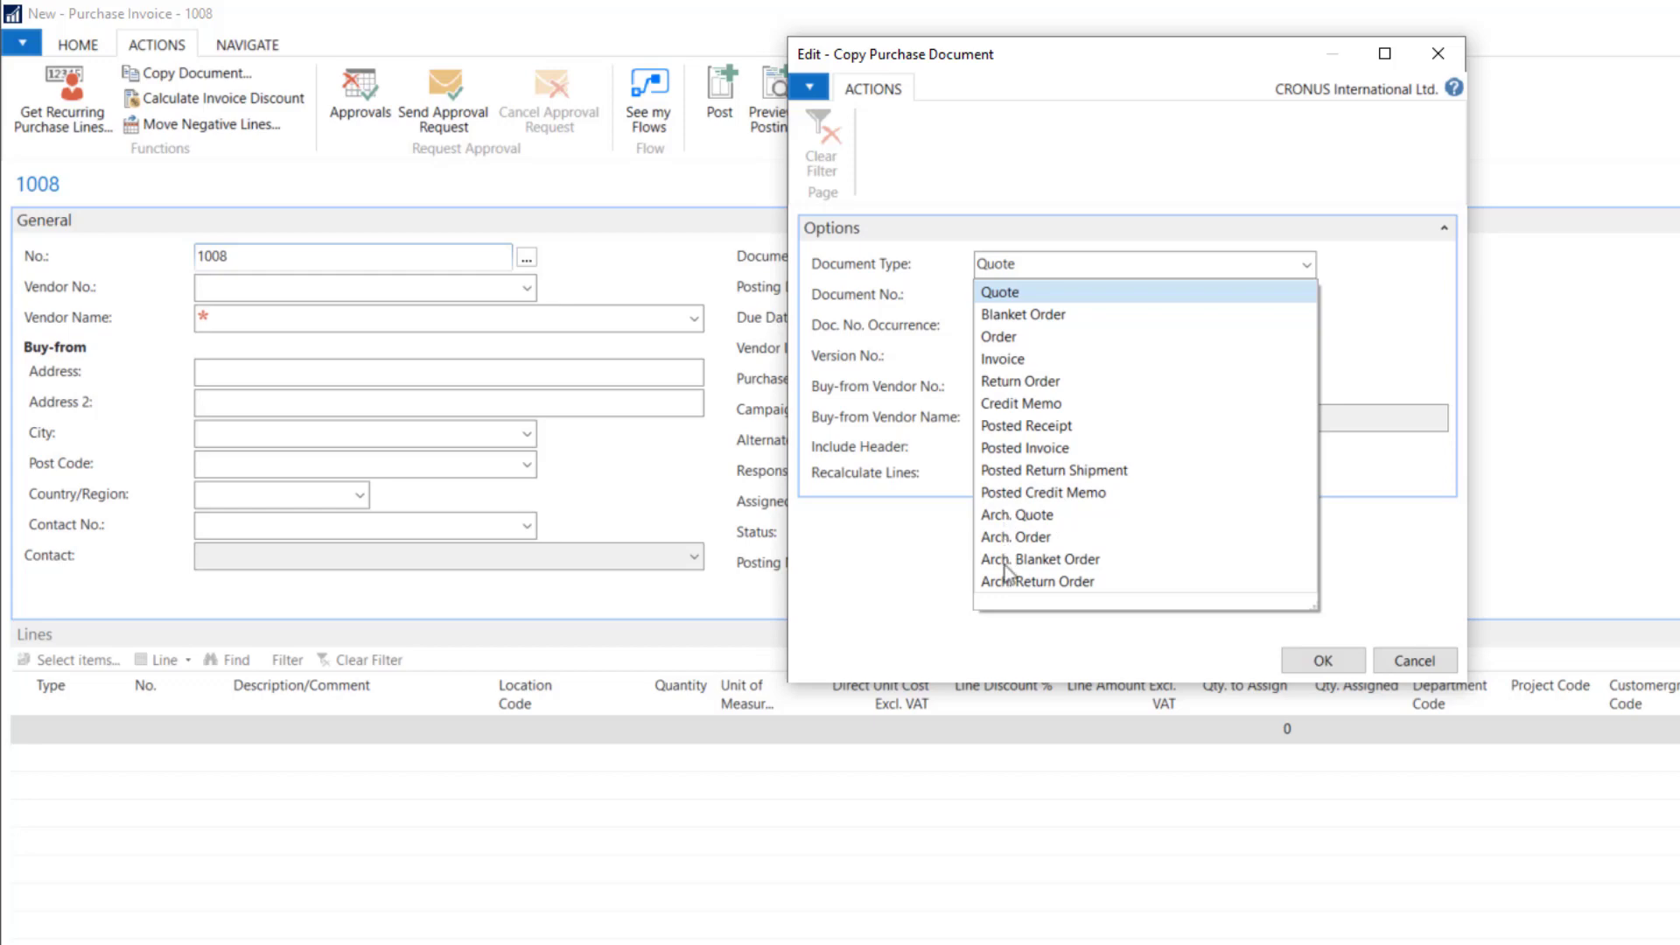
mouse_move(1013, 594)
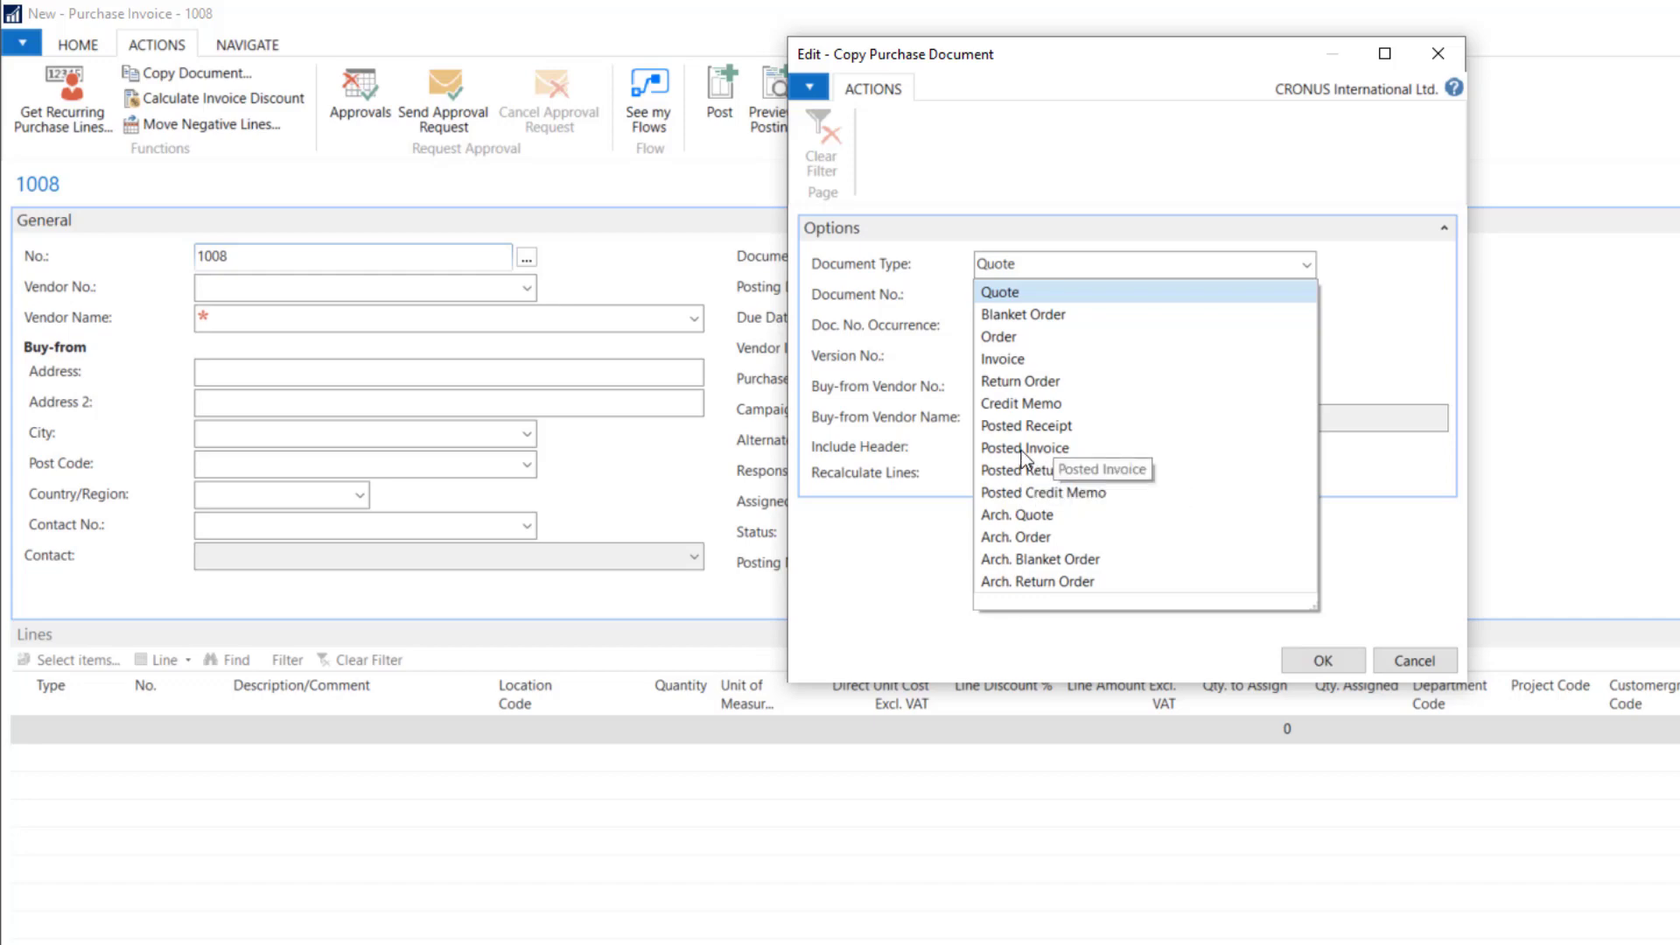
click(1023, 448)
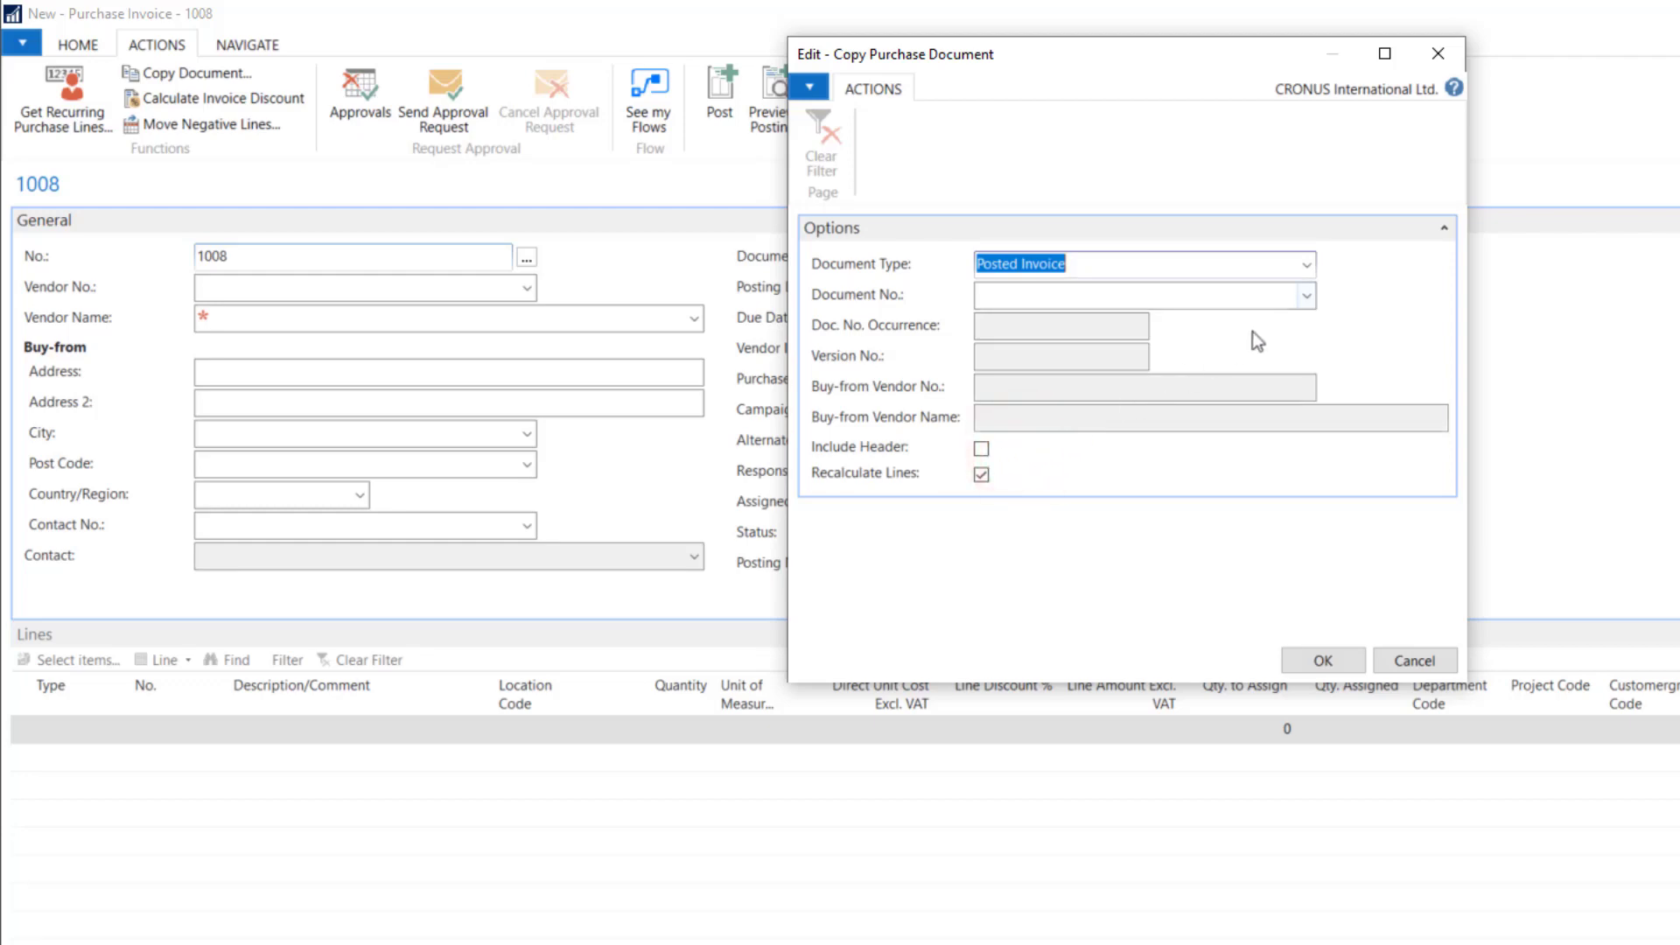
Step: Choose posted invoice 108029 from CoolWood Technologies (vendor 30000) as the copy source
click(1306, 293)
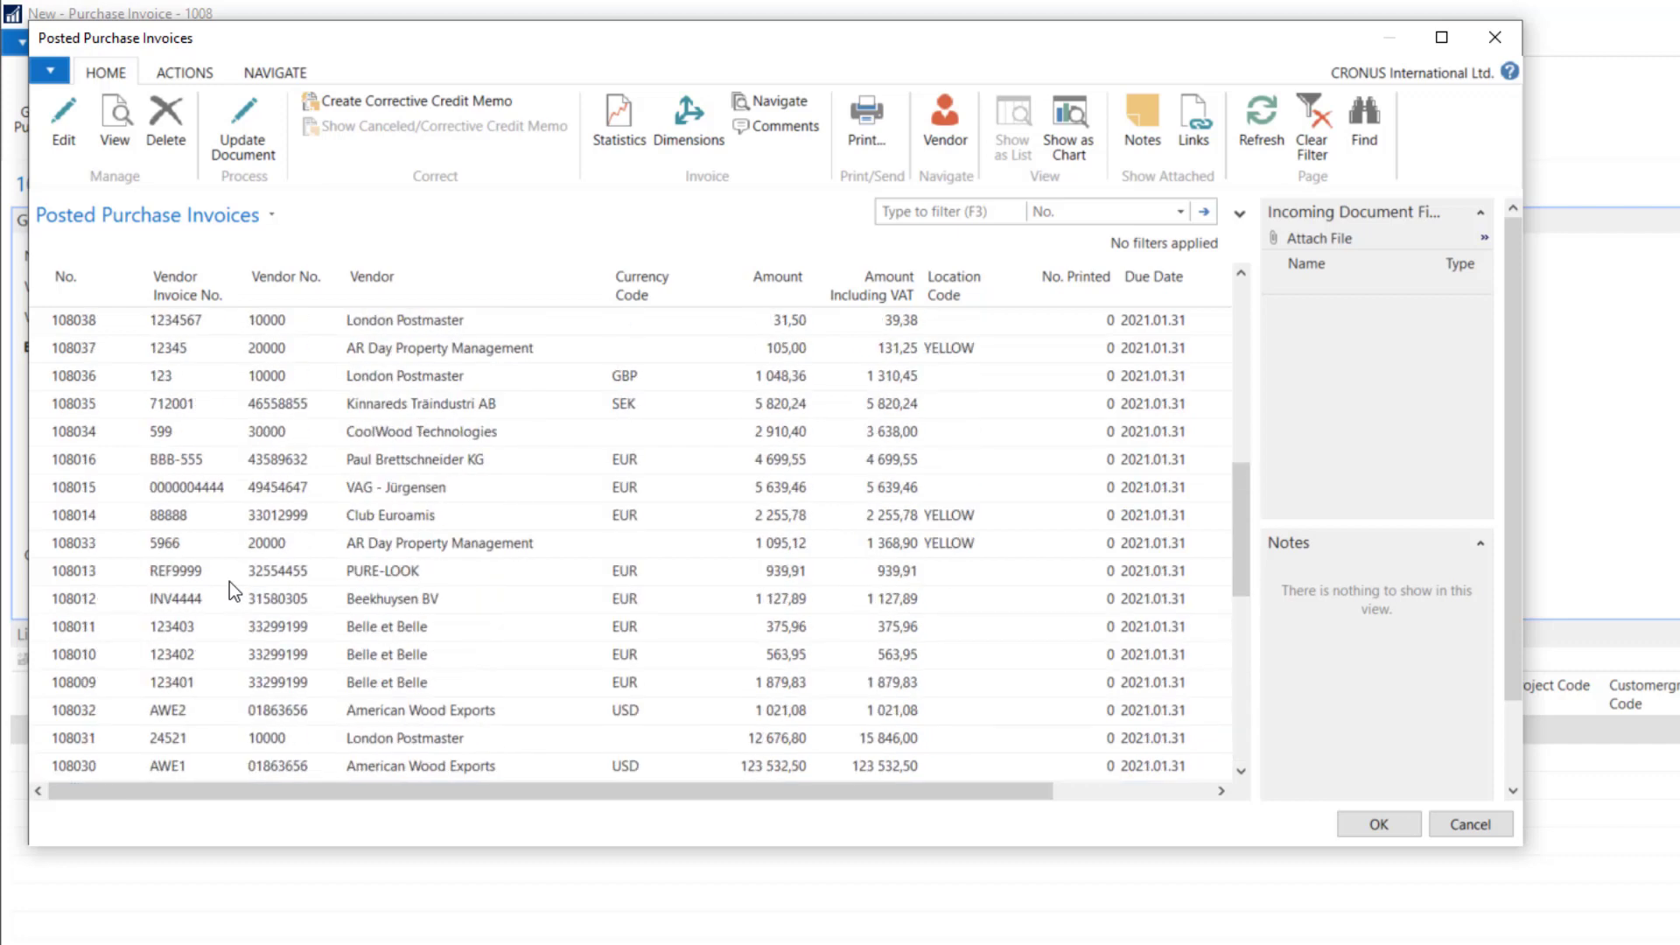
scroll(down, 3)
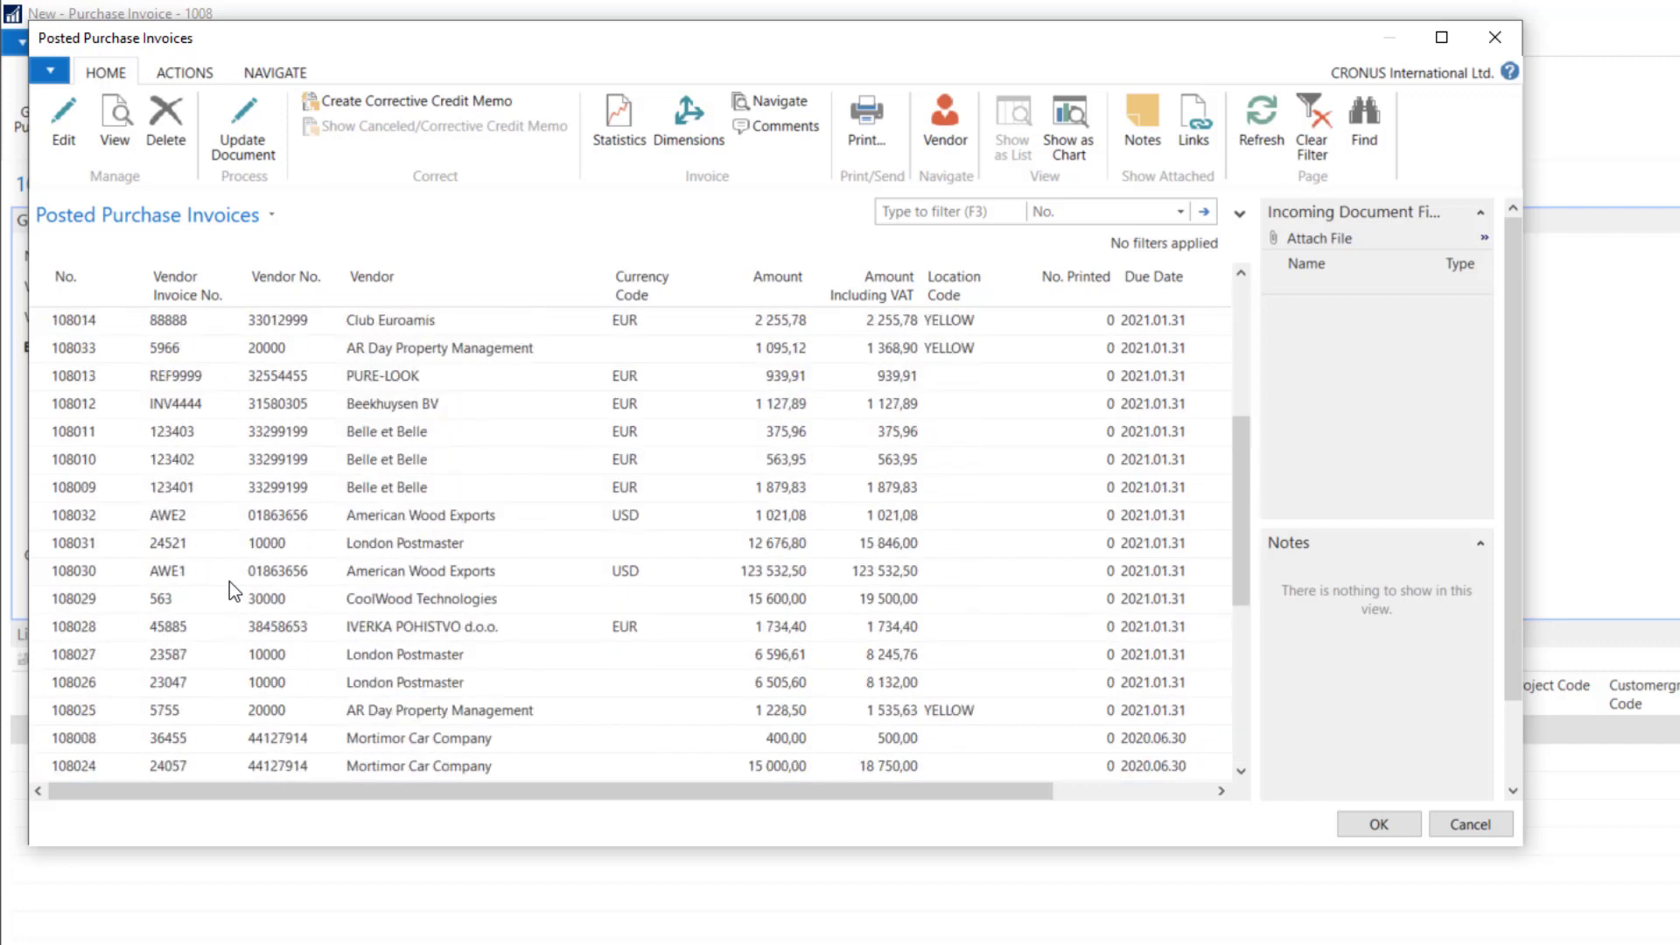
scroll(down, 3)
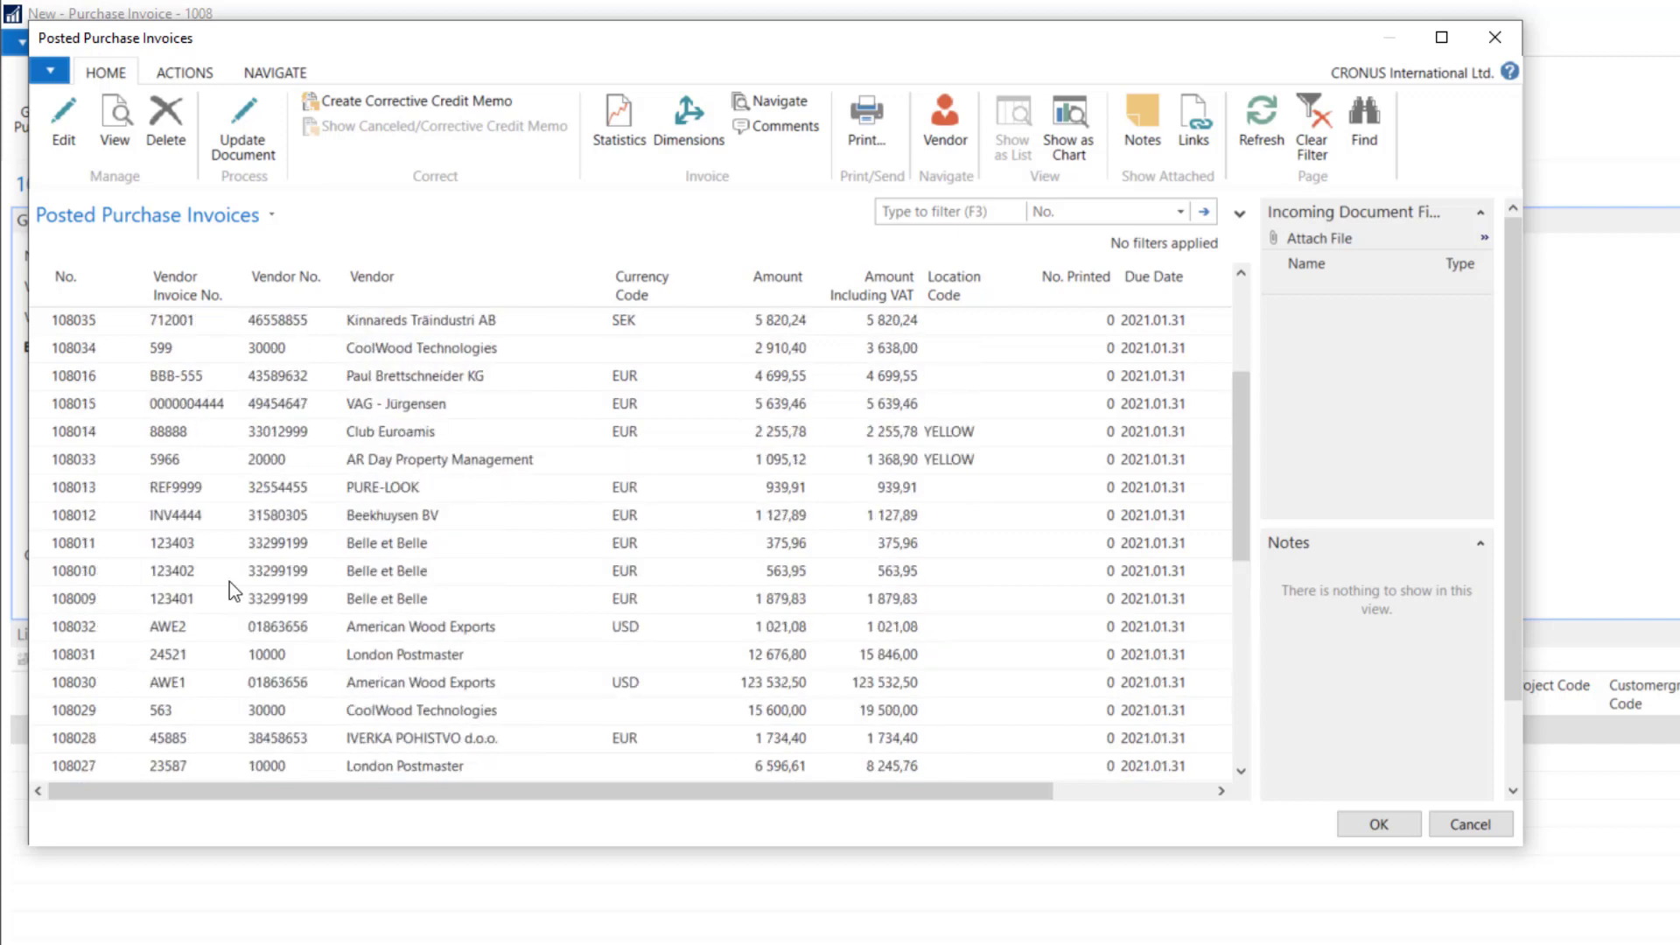
mouse_move(326, 305)
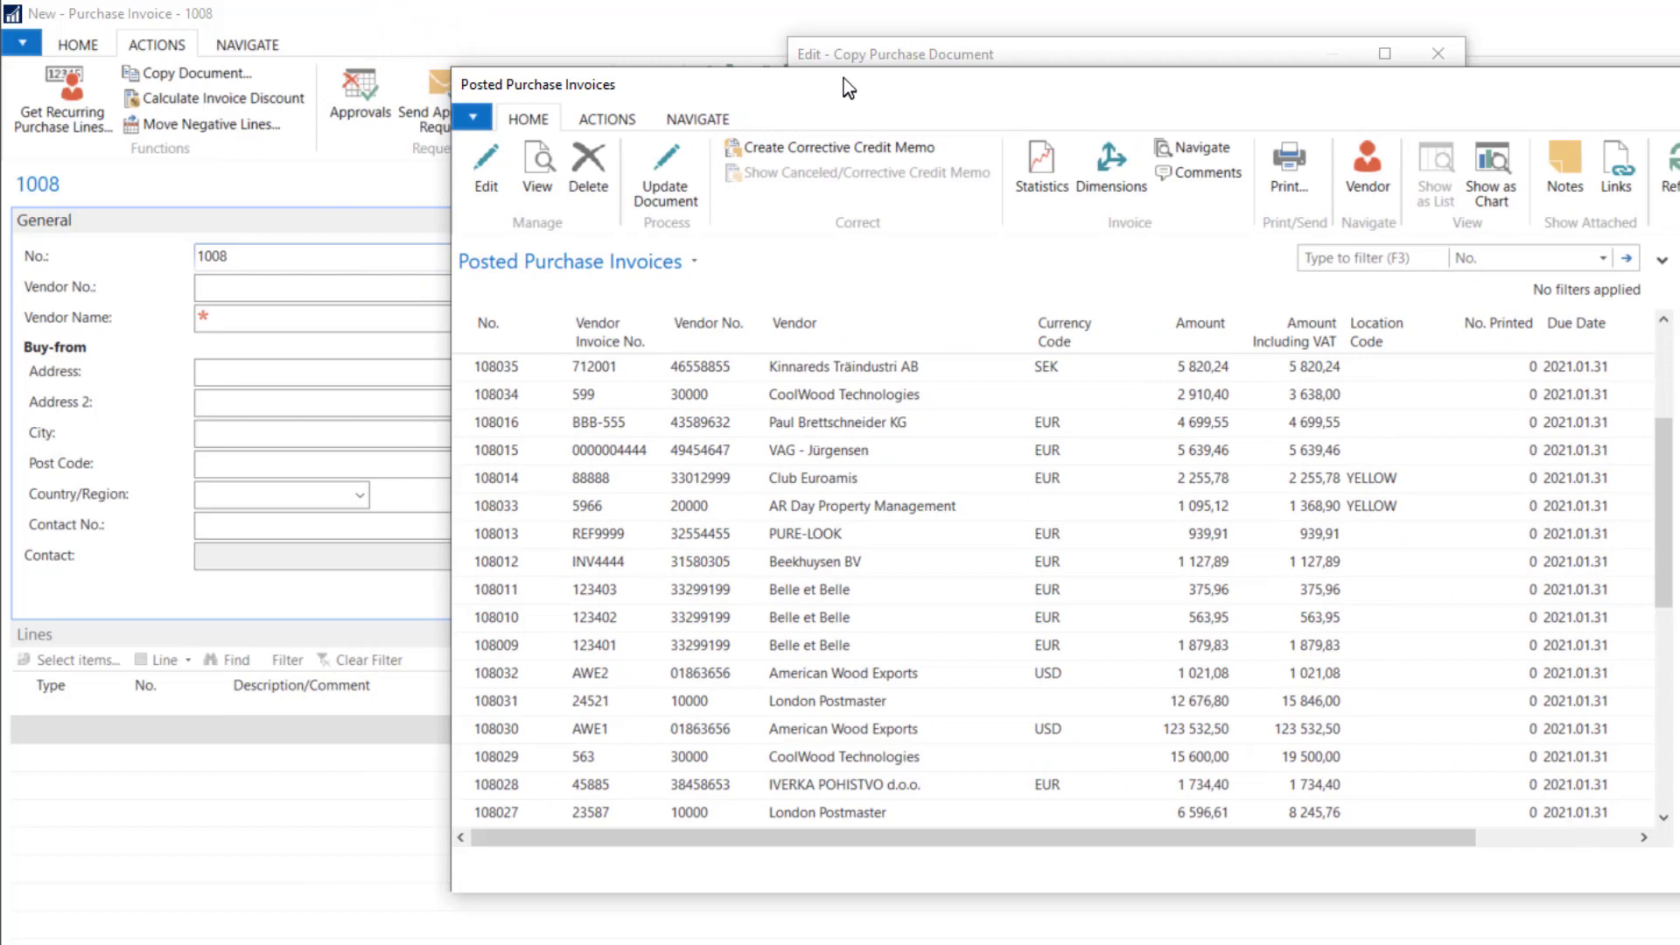
scroll(down, 3)
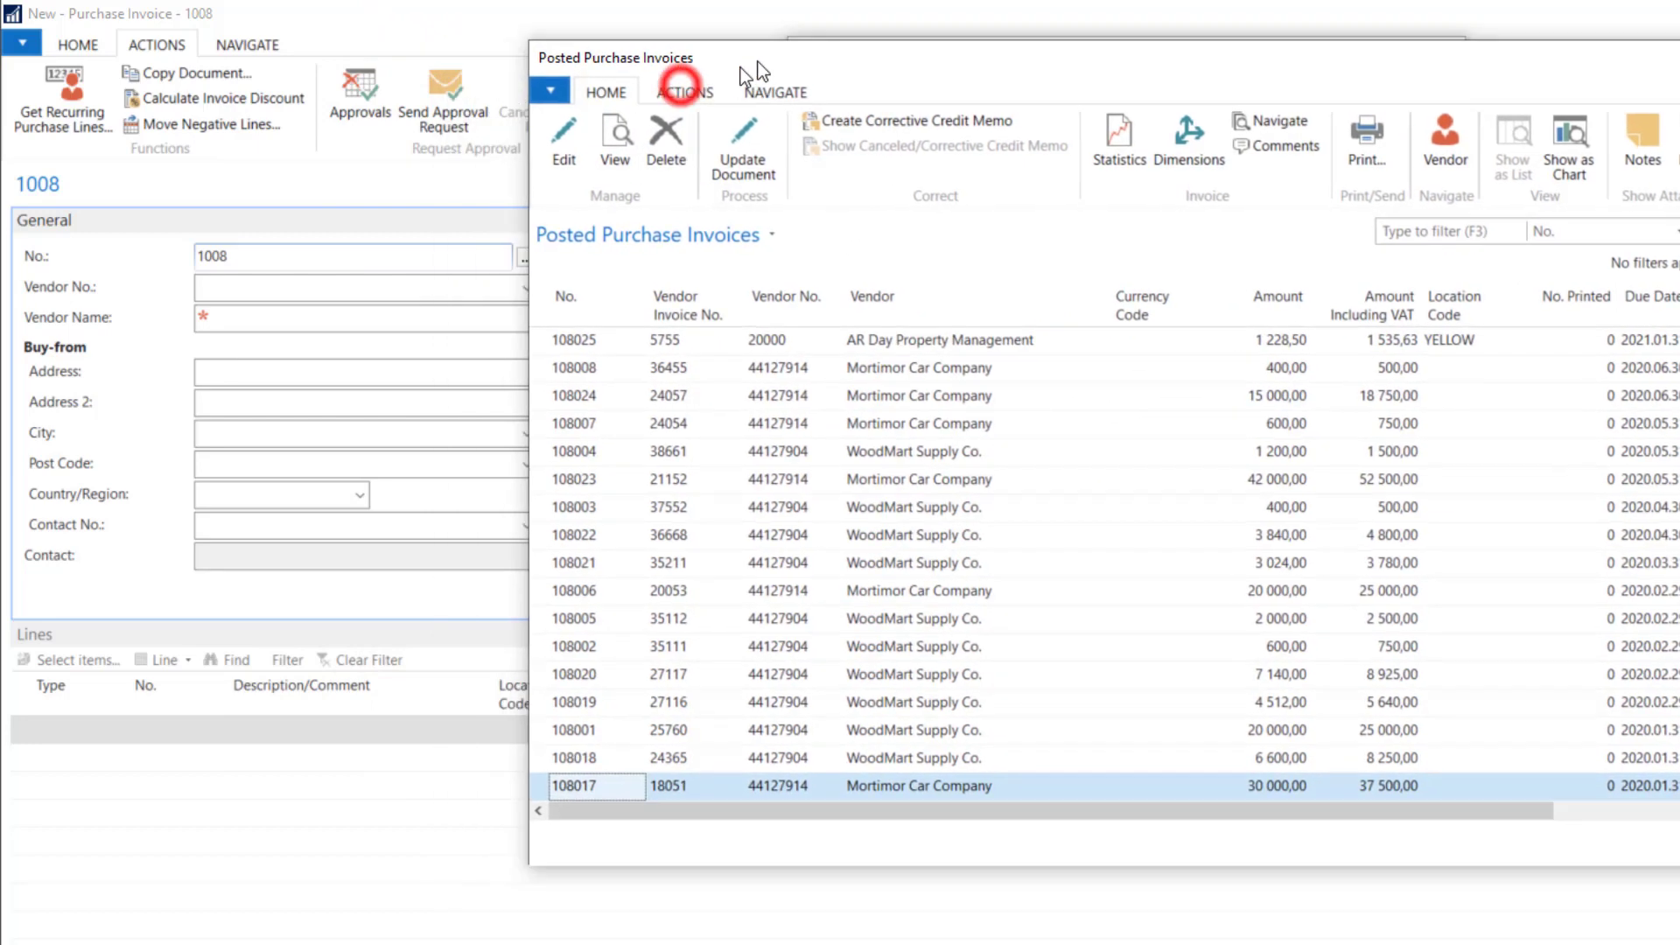
mouse_move(745, 77)
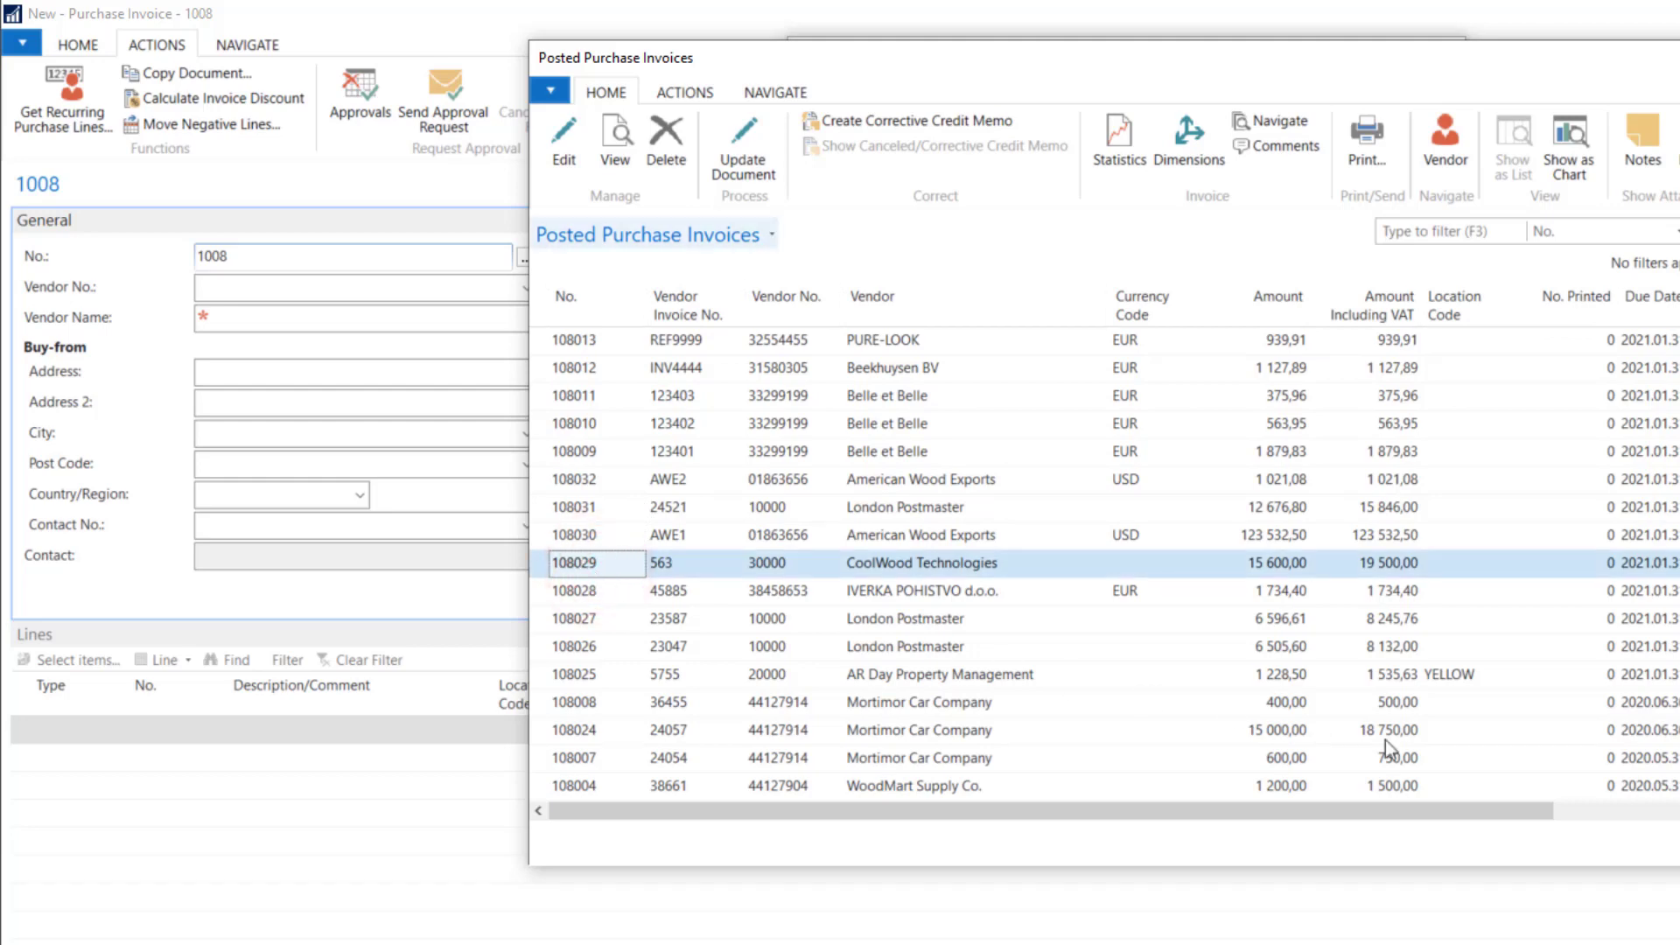
click(191, 73)
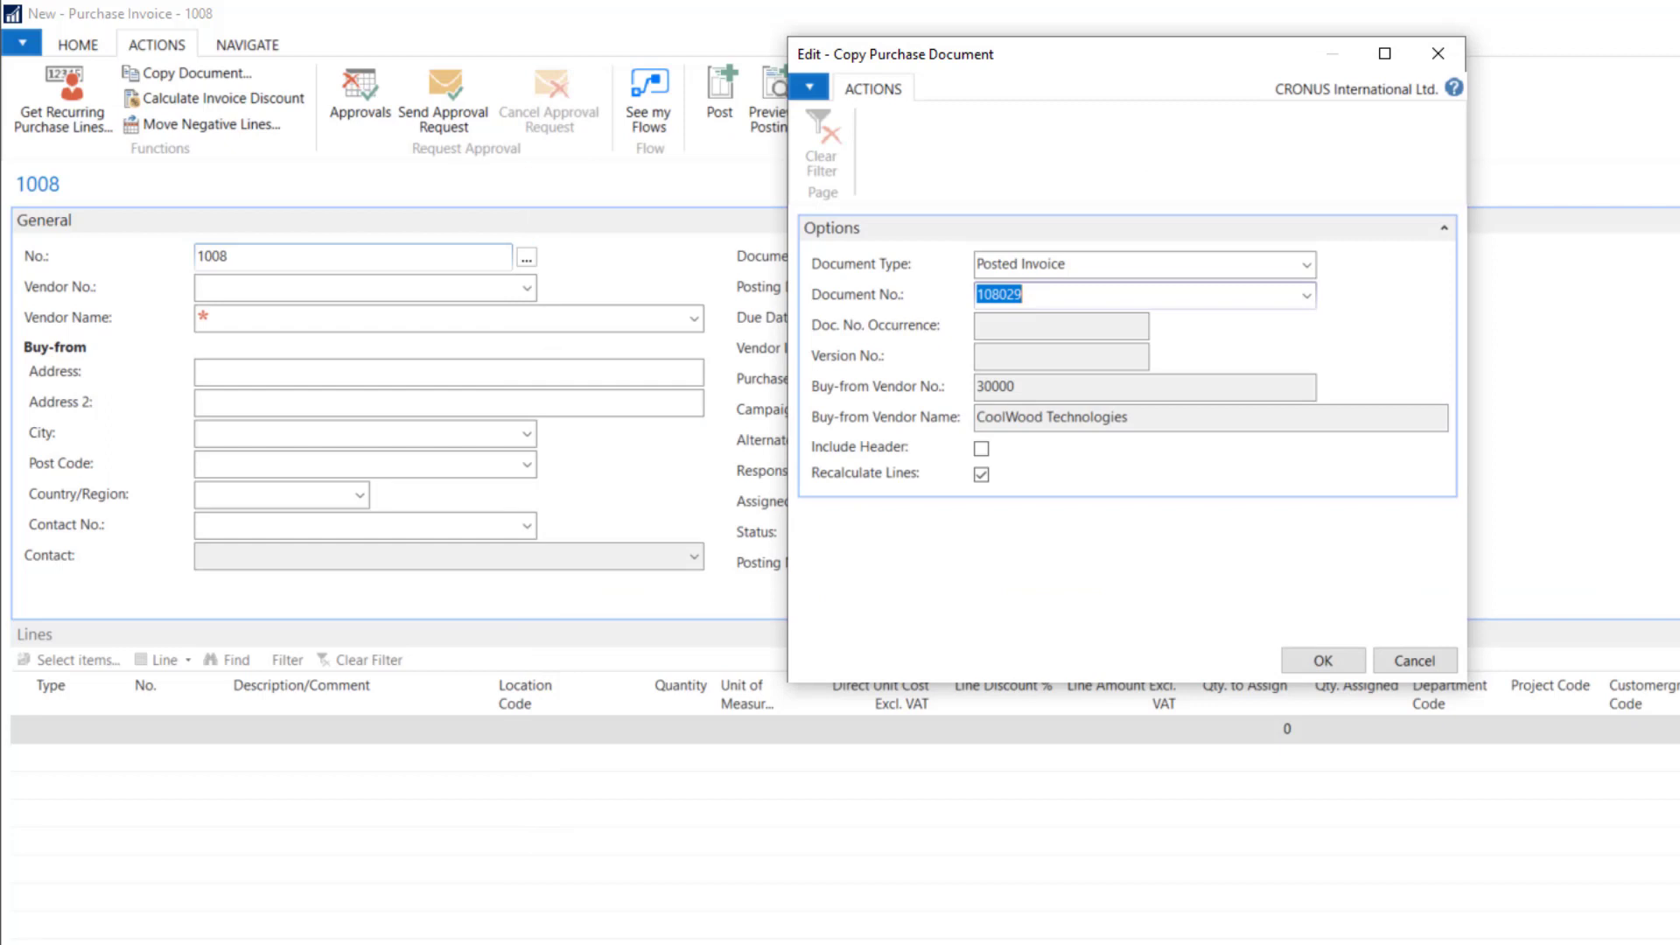
Step: Include the header without recalculating lines and run the copy into invoice 1008
click(1055, 355)
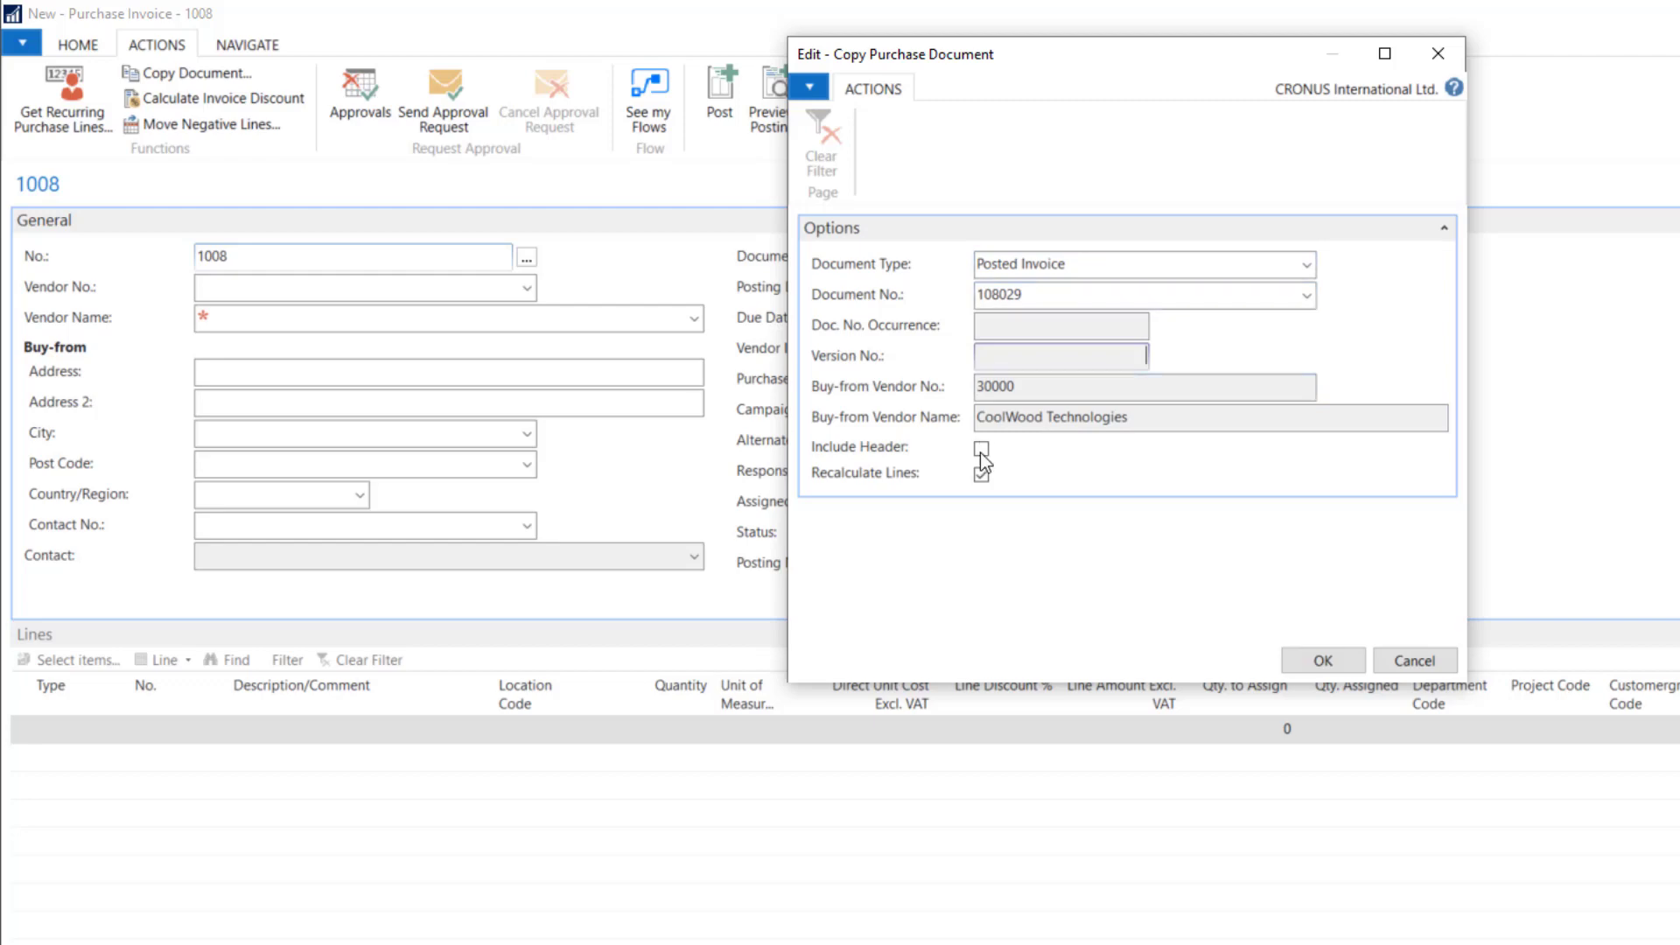
click(980, 475)
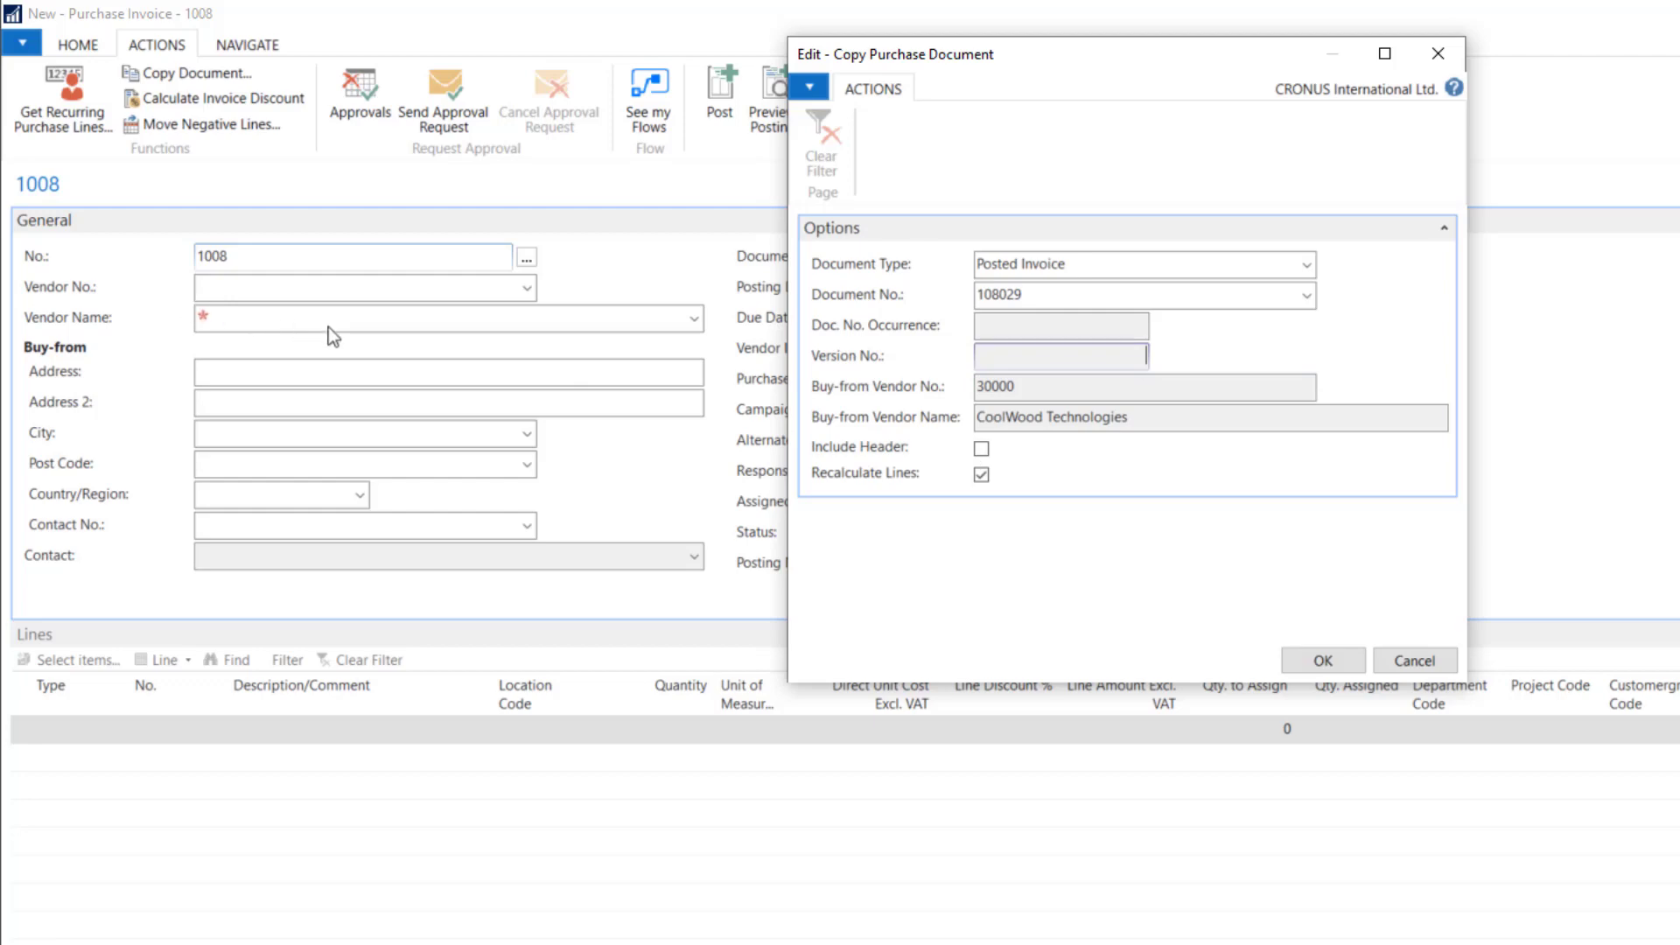
click(980, 448)
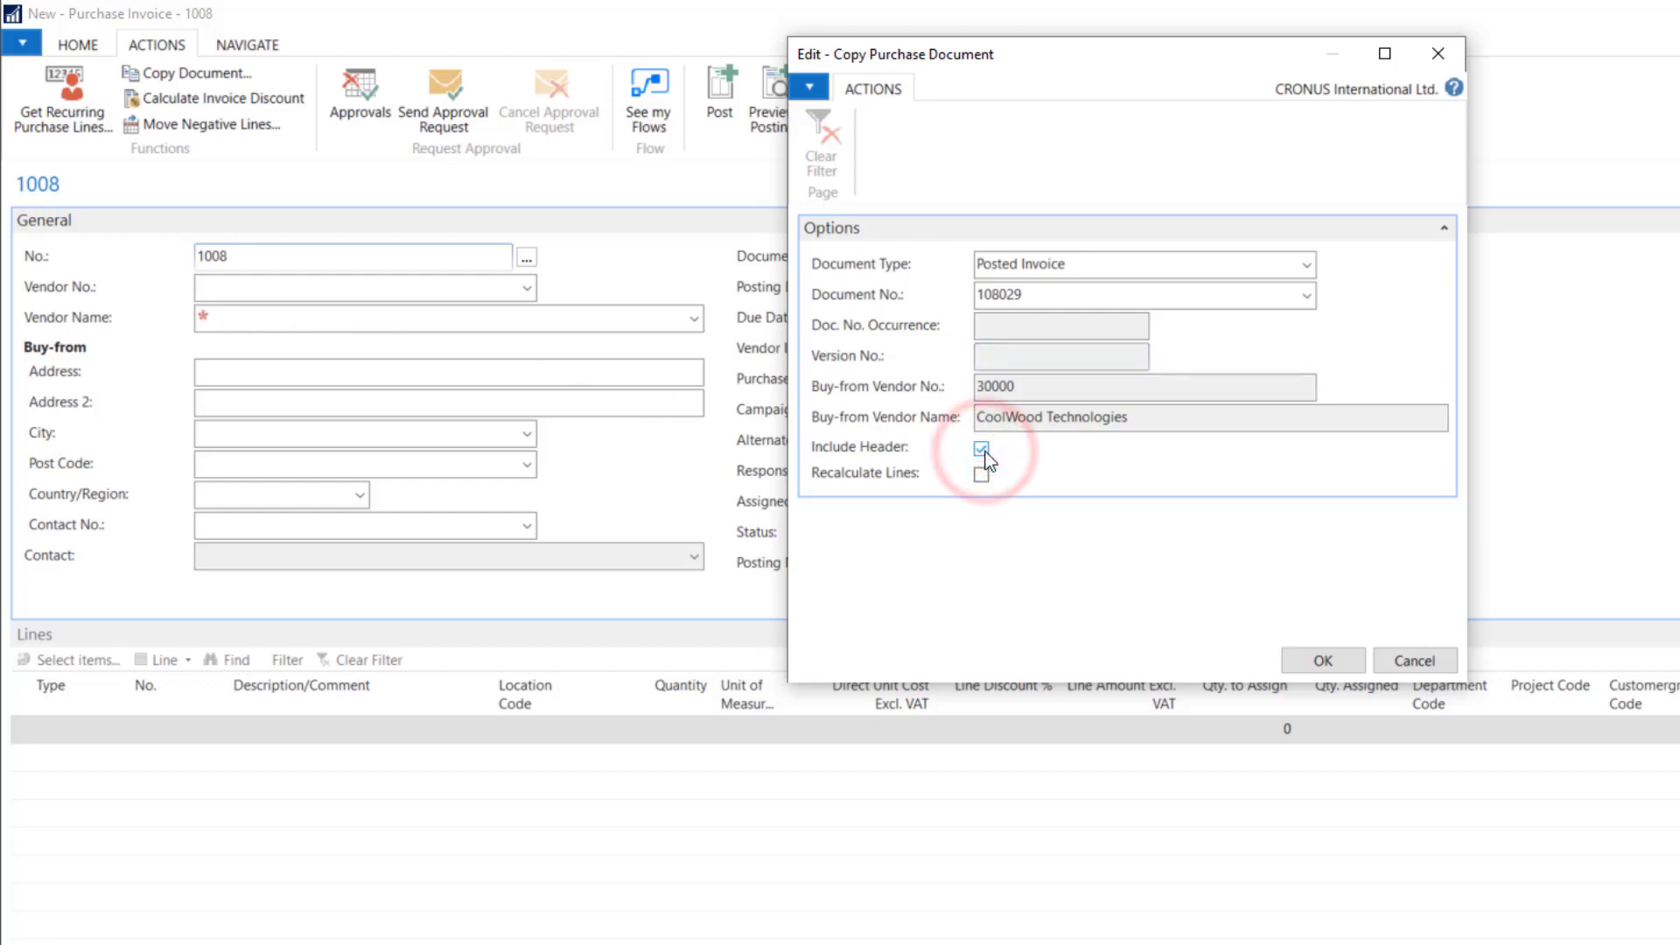
click(980, 448)
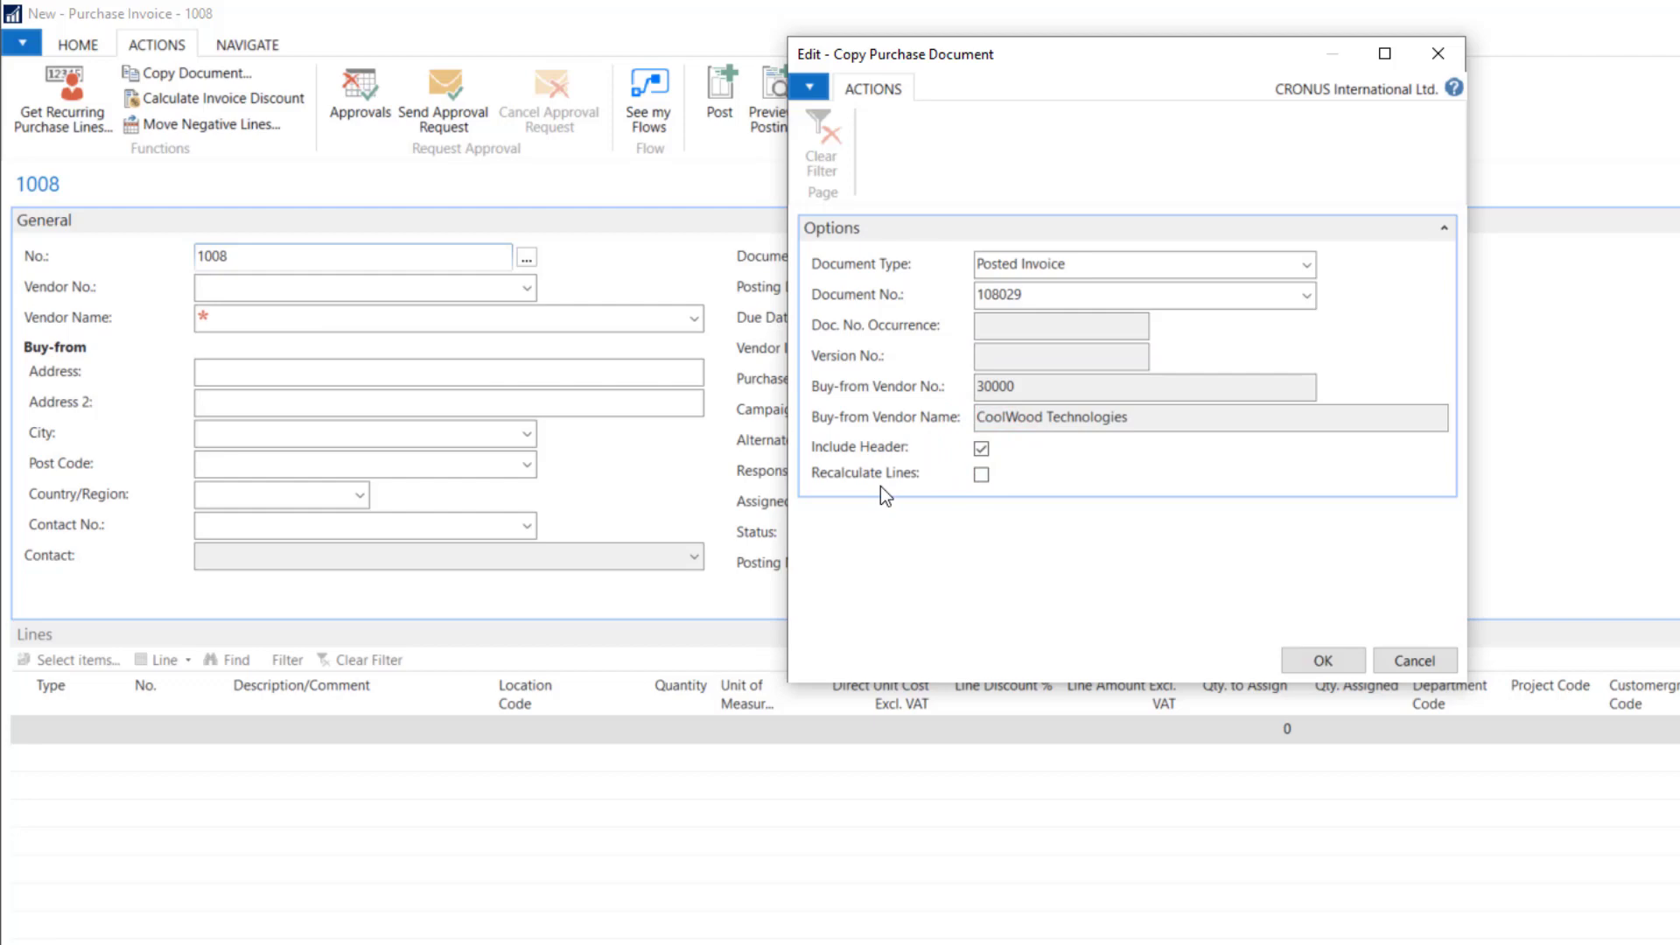
mouse_move(1001, 483)
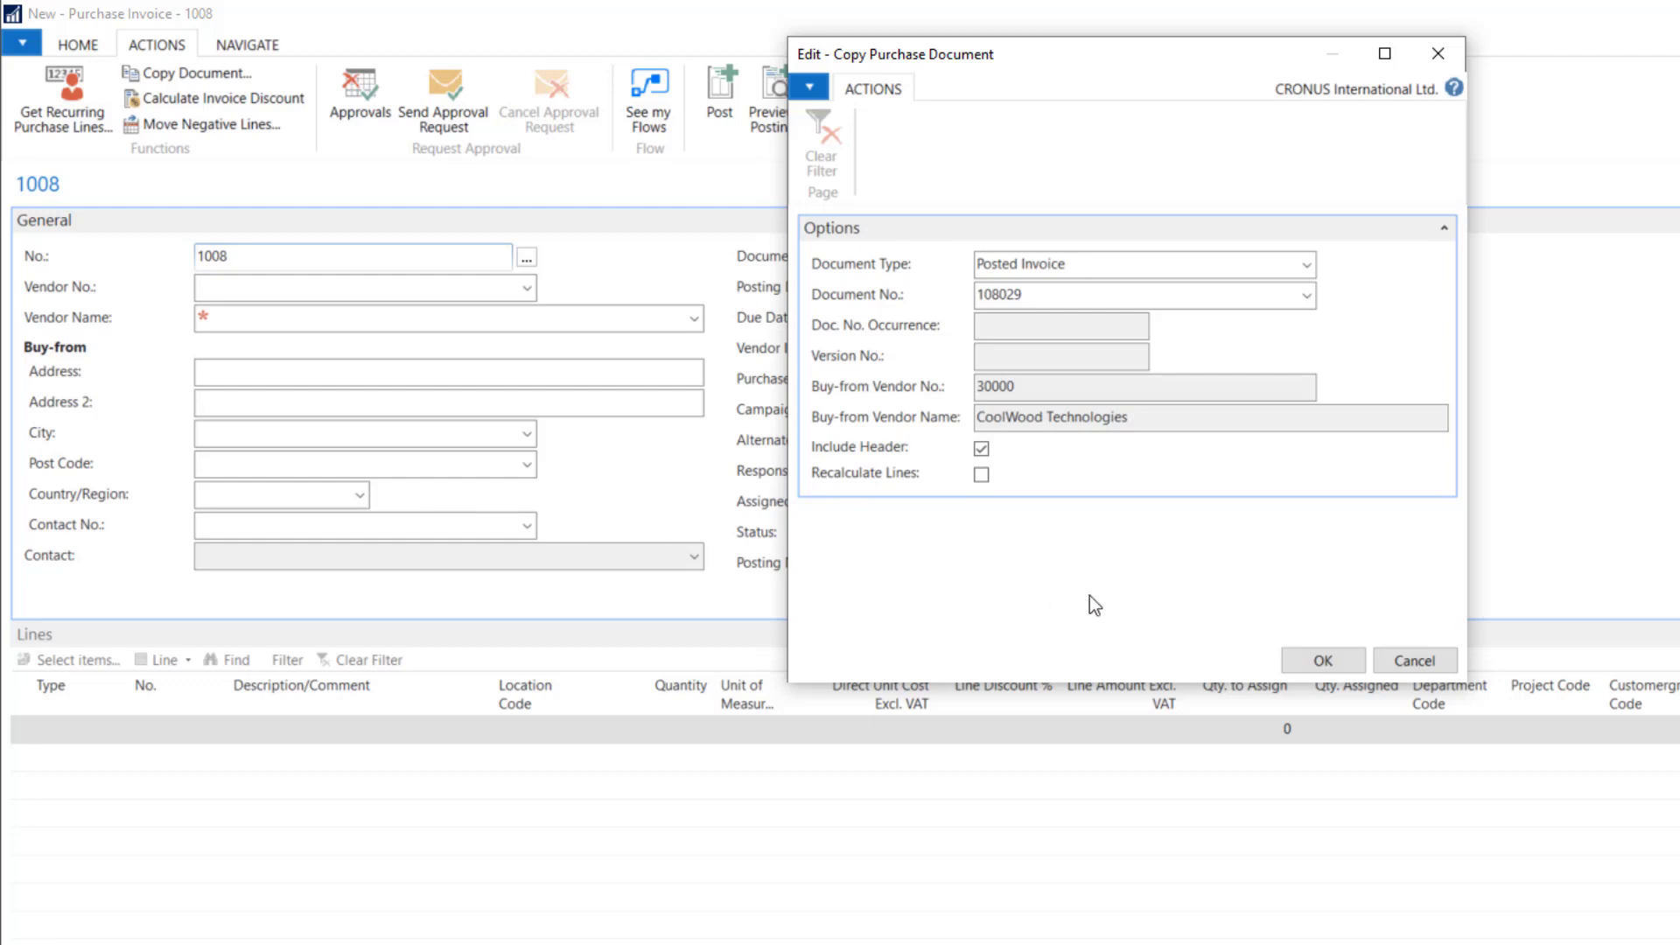
mouse_move(1315, 668)
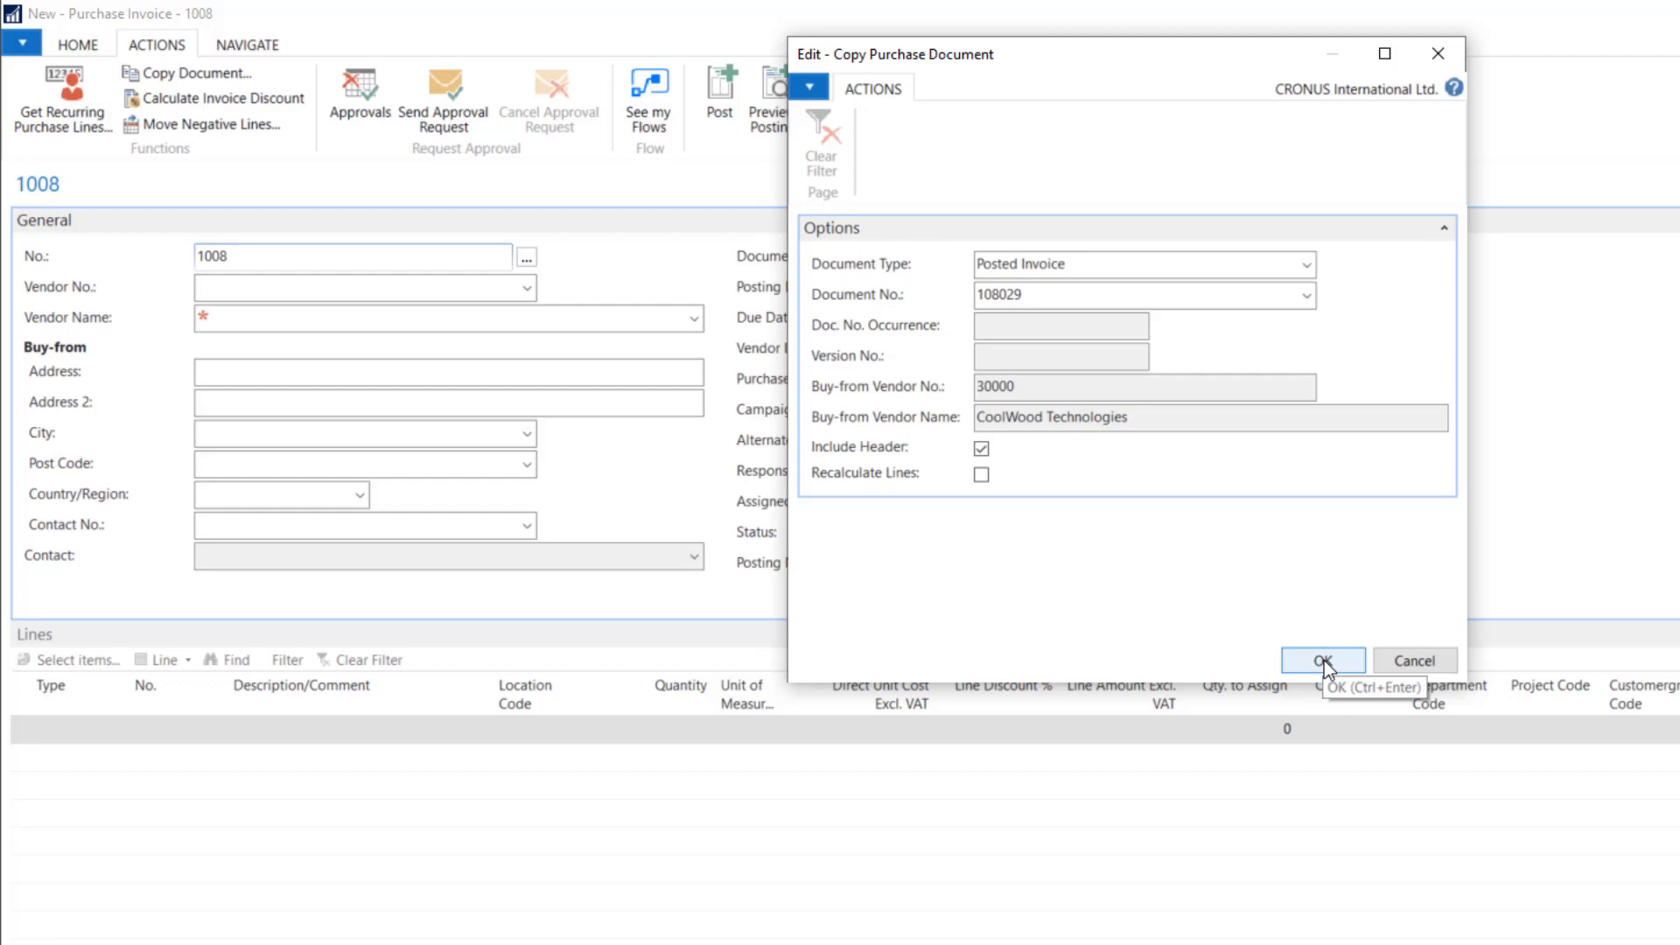
click(1322, 660)
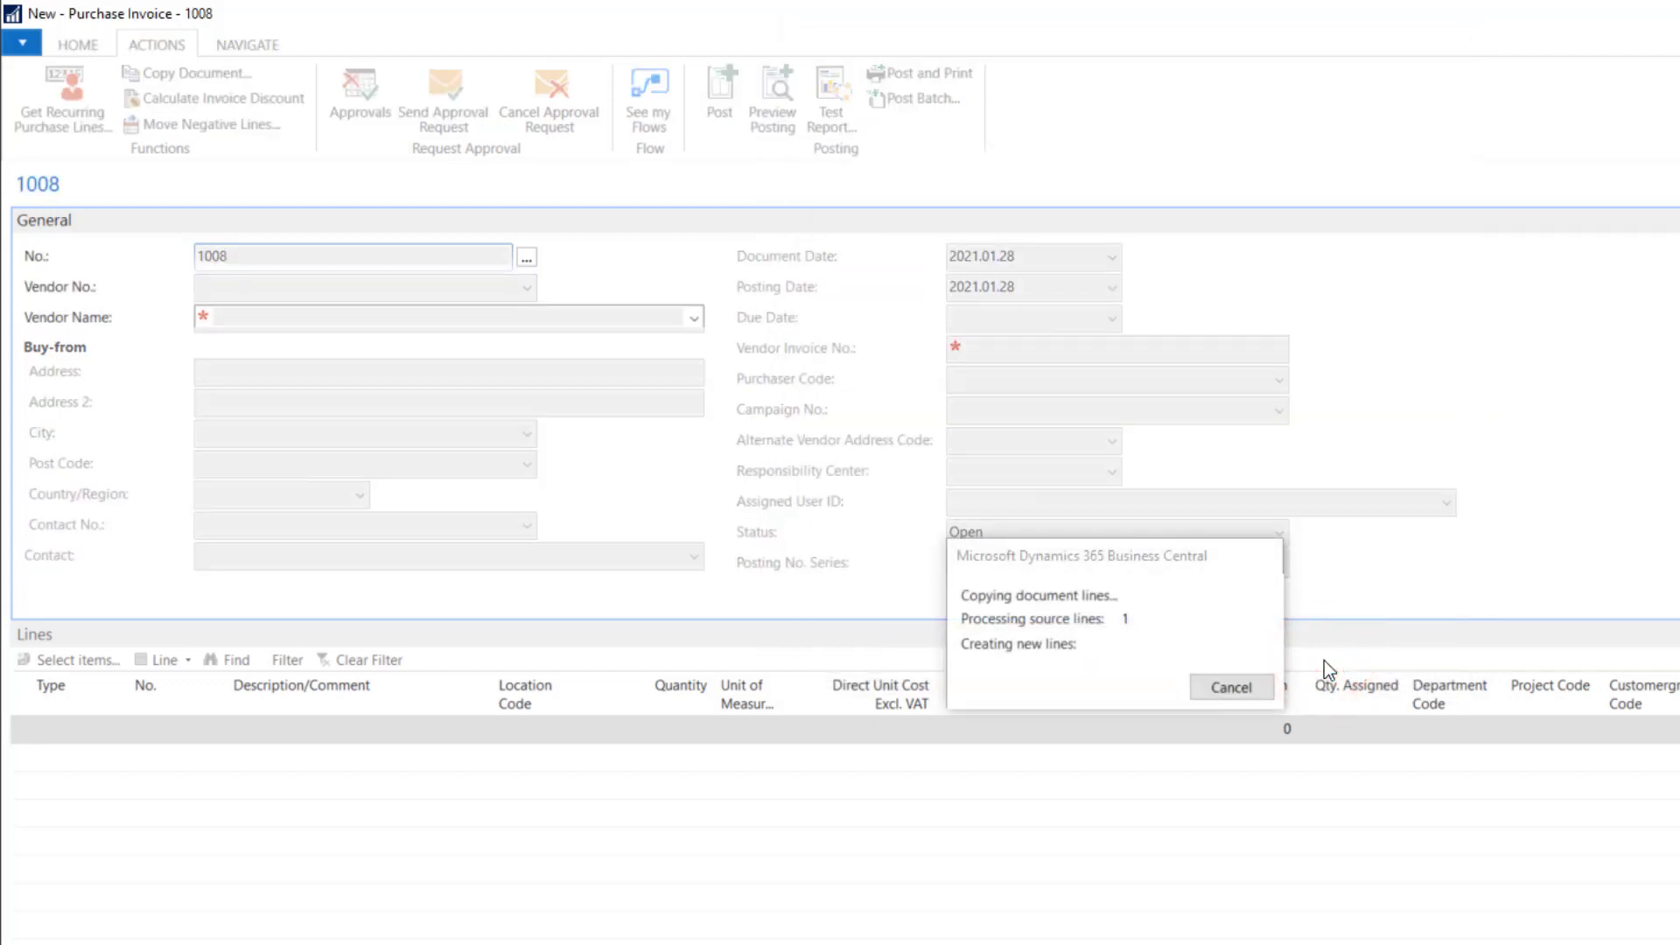